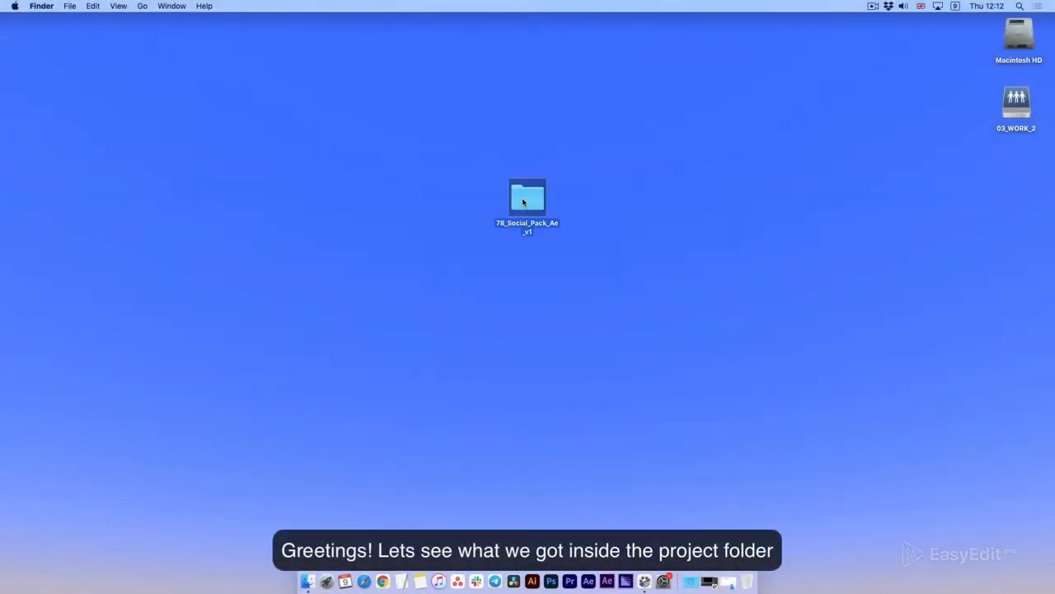
Browse the 78_Social_Pack_Ae_v1 folder: Tutorial, EasyEdit Viewer, For After Effects, Compositions Preview.
{"action": "double_click", "coordinate": [527, 198]}
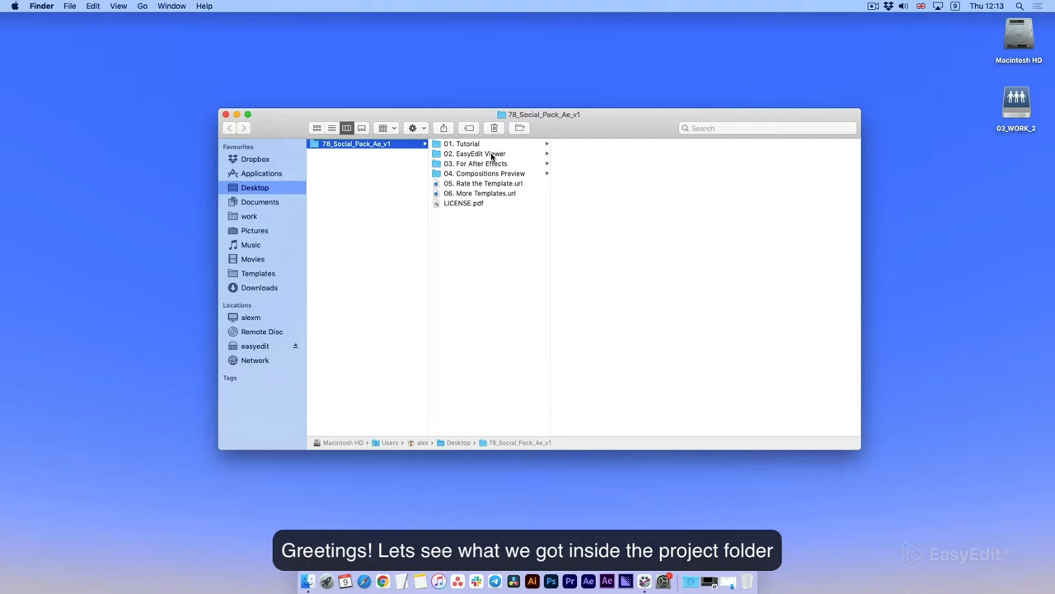
{"action": "left_click", "coordinate": [461, 144]}
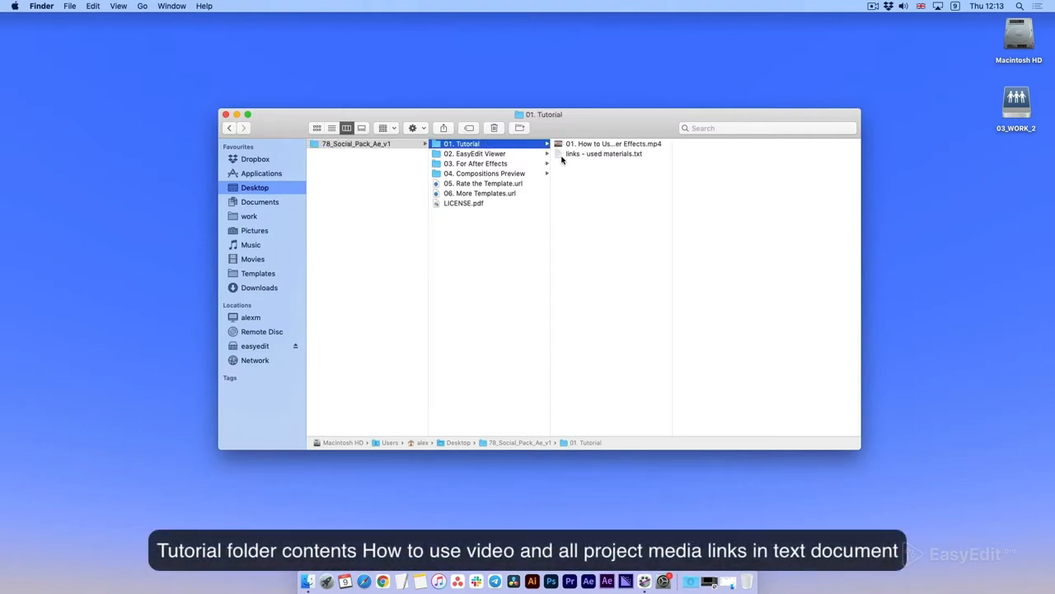
{"action": "mouse_move", "coordinate": [618, 161]}
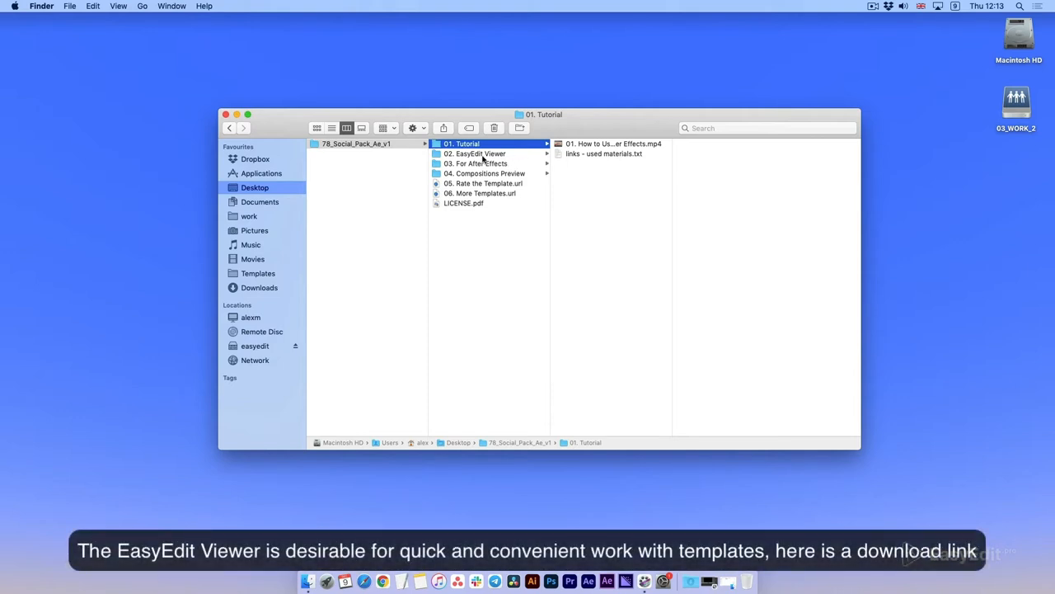
{"action": "left_click", "coordinate": [475, 153]}
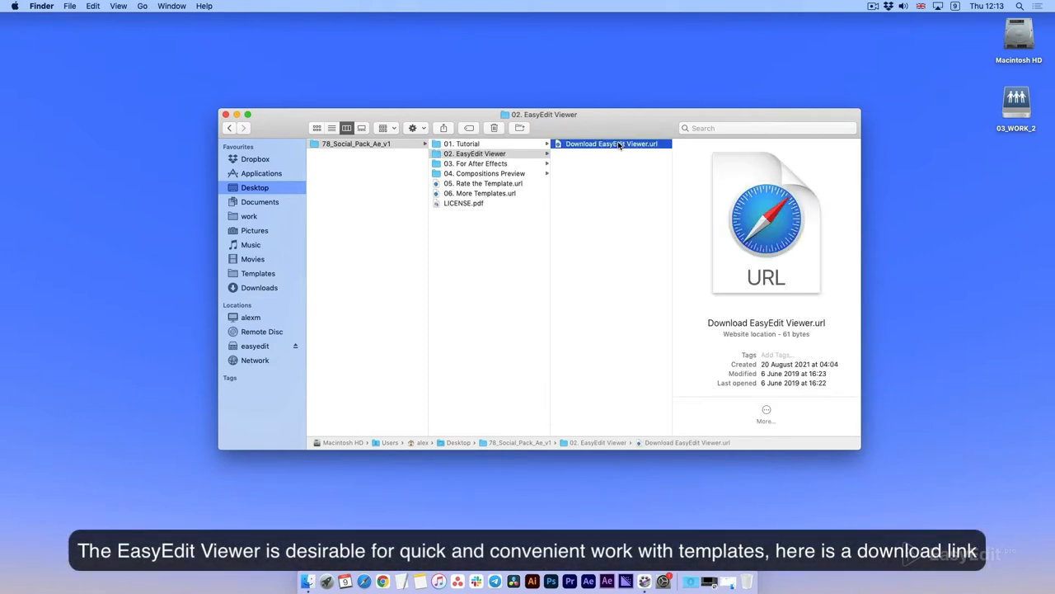
{"action": "mouse_move", "coordinate": [634, 155]}
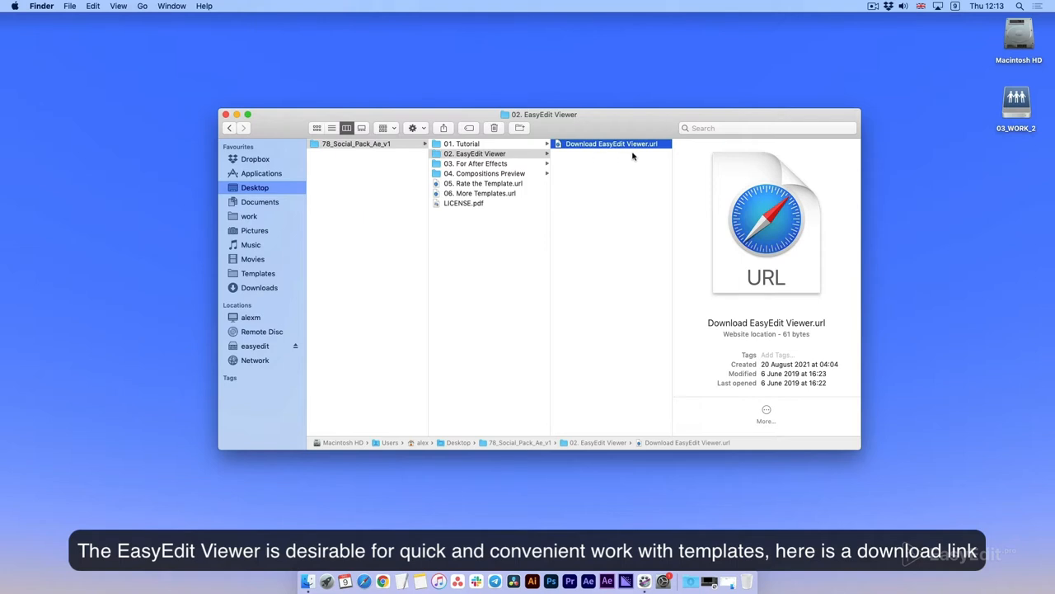
{"action": "mouse_move", "coordinate": [485, 156]}
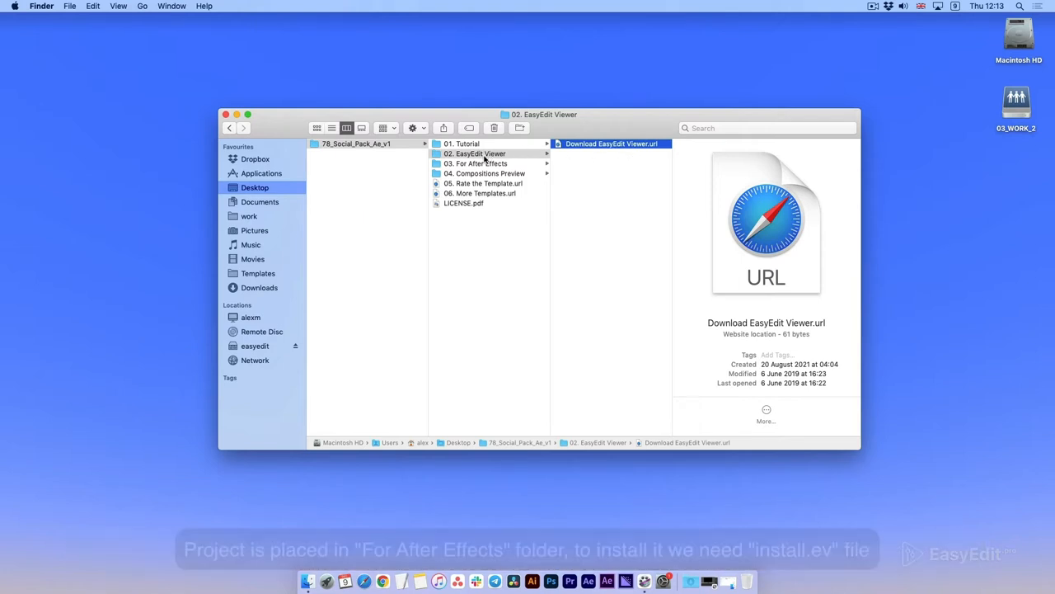
{"action": "left_click", "coordinate": [474, 163]}
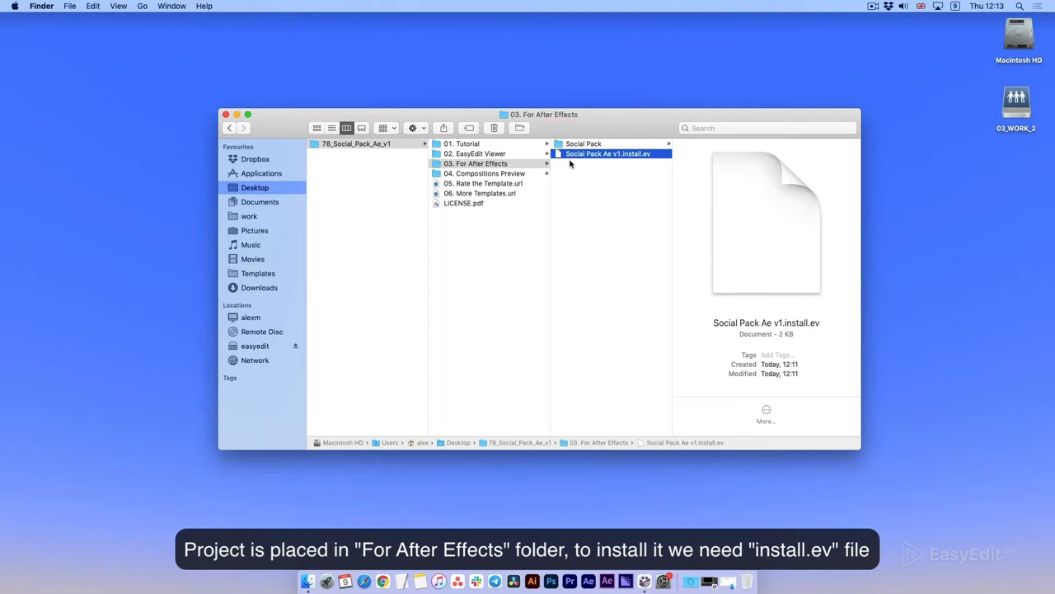
{"action": "mouse_move", "coordinate": [584, 161]}
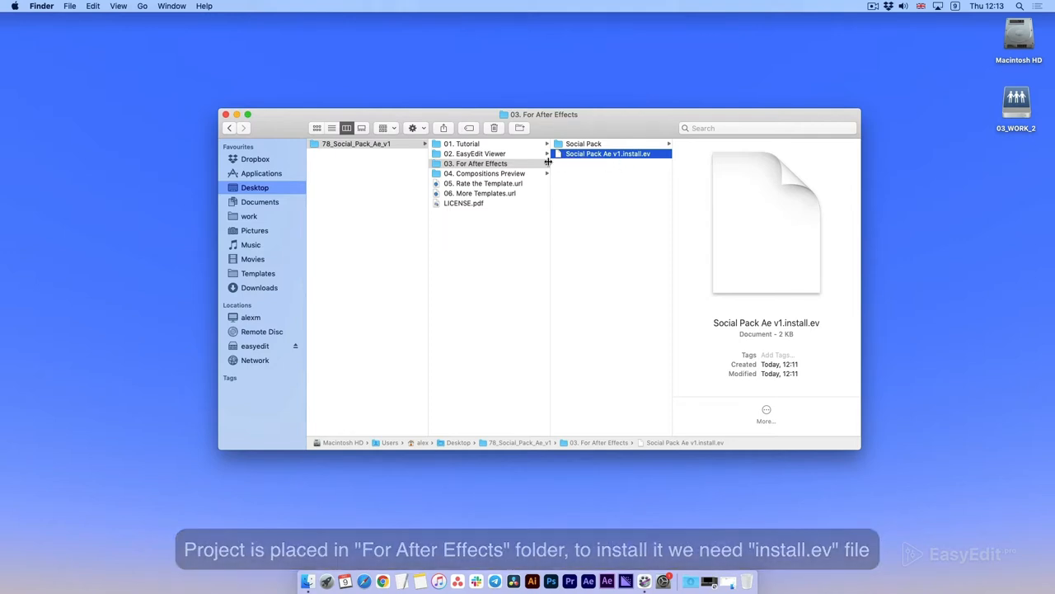
{"action": "left_click", "coordinate": [485, 173]}
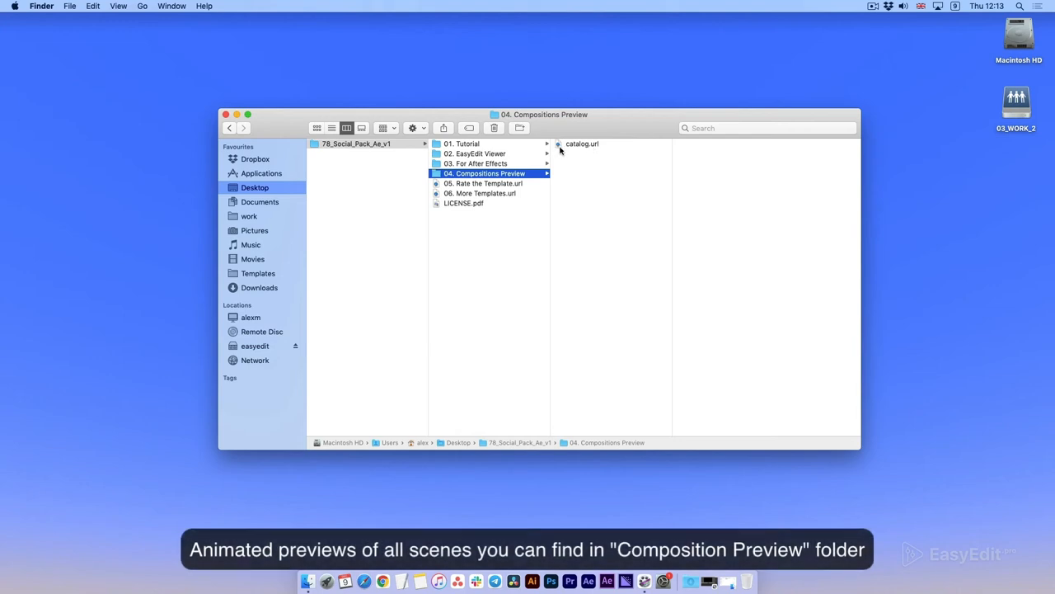
{"action": "left_click", "coordinate": [477, 164]}
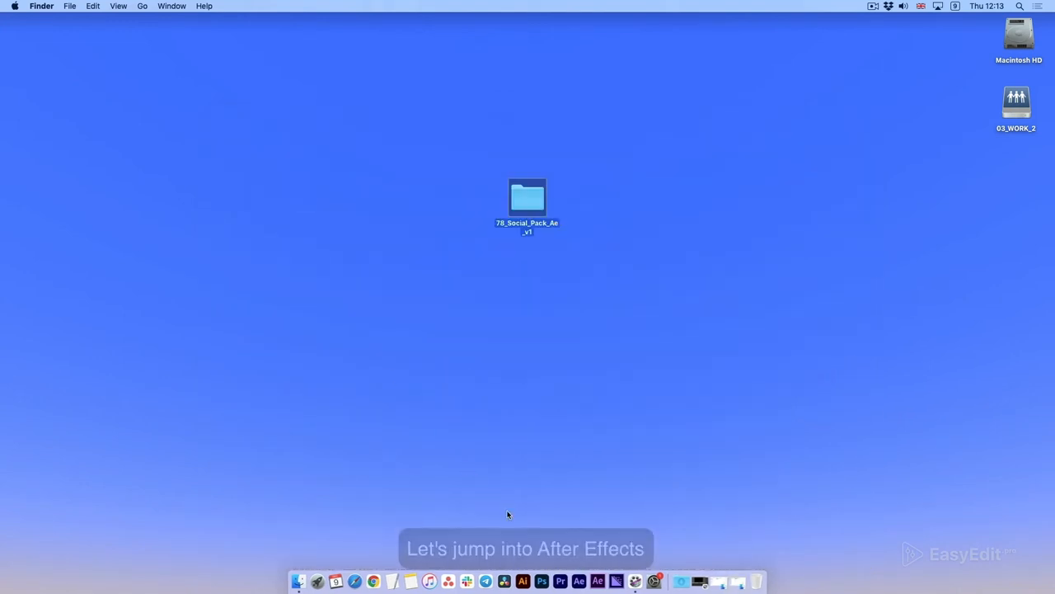
Launch After Effects with an empty project and show the Window menu's extensions list.
{"action": "left_click", "coordinate": [578, 580]}
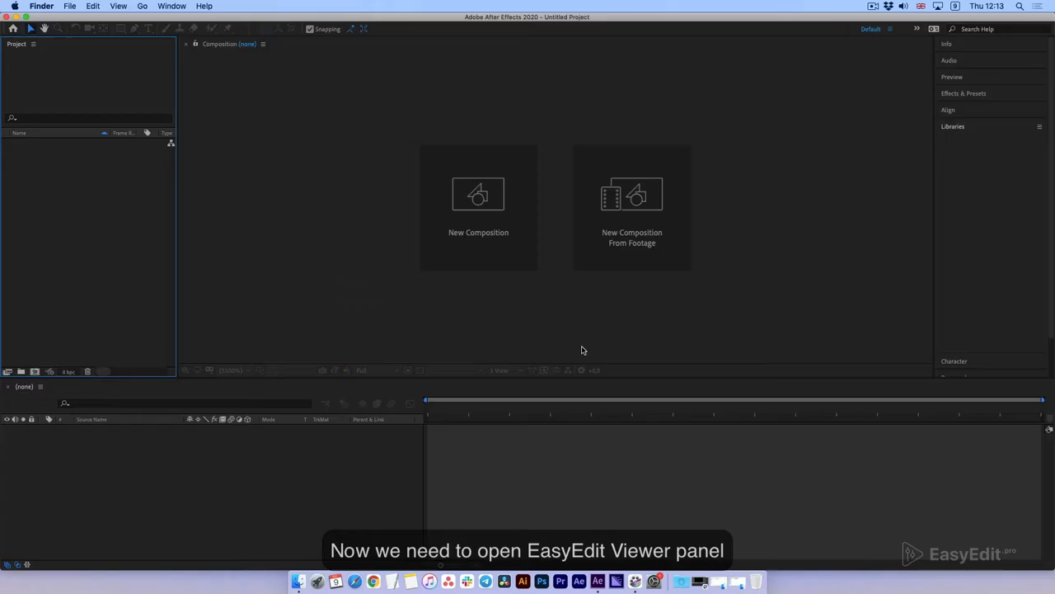
{"action": "left_click", "coordinate": [274, 127]}
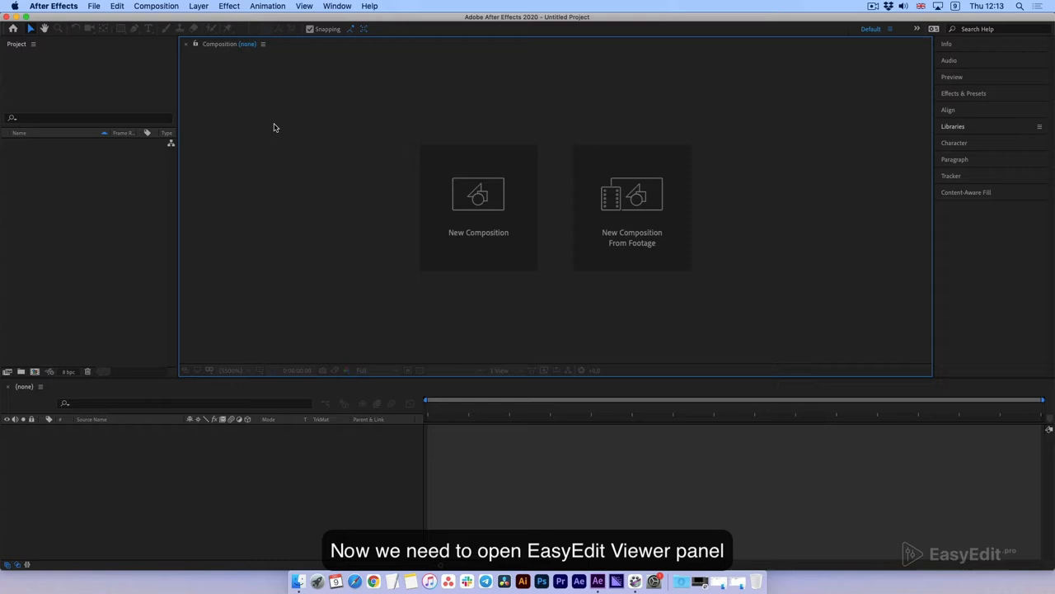
{"action": "left_click", "coordinate": [337, 6]}
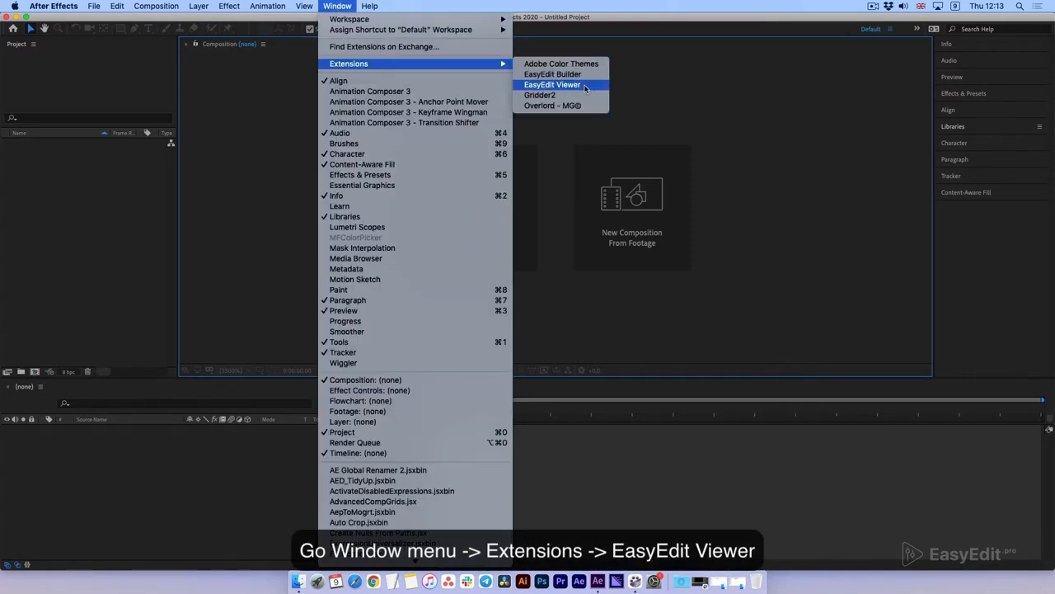
Show the EasyEdit Viewer panel and dock it beside the Project panel.
{"action": "left_click", "coordinate": [551, 85]}
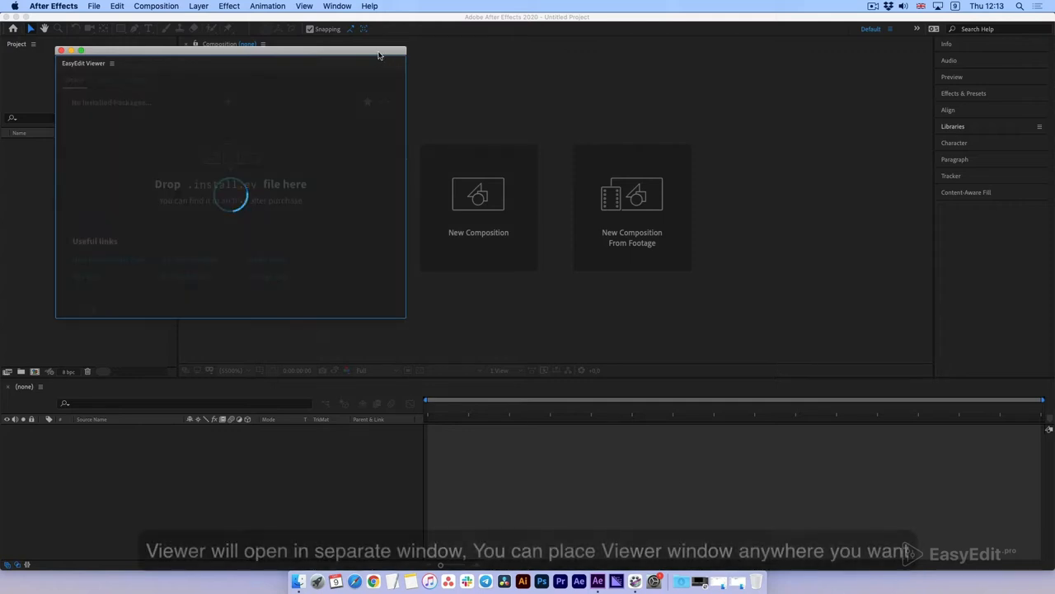
{"action": "left_click_drag", "start_coordinate": [231, 62], "coordinate": [602, 66]}
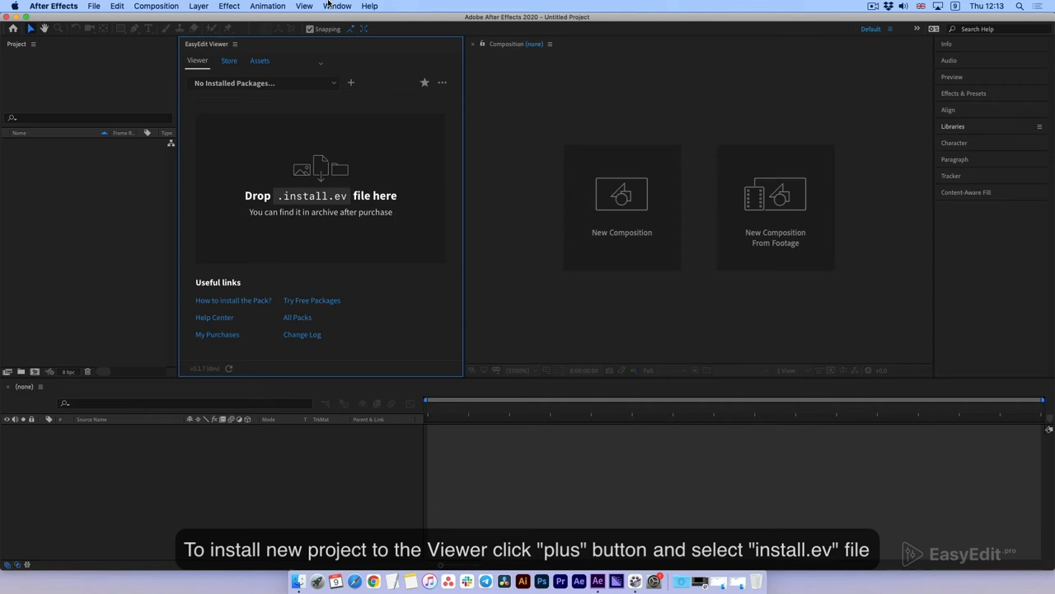
Load the install.ev file from For After Effects and begin entering the activation email.
{"action": "left_click", "coordinate": [350, 83]}
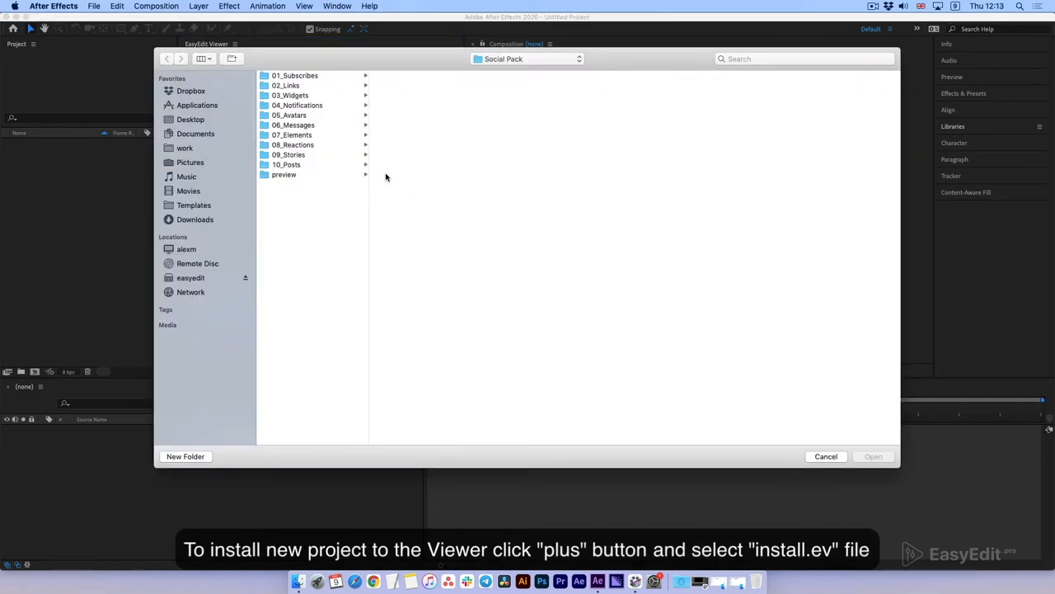
{"action": "left_click", "coordinate": [192, 119]}
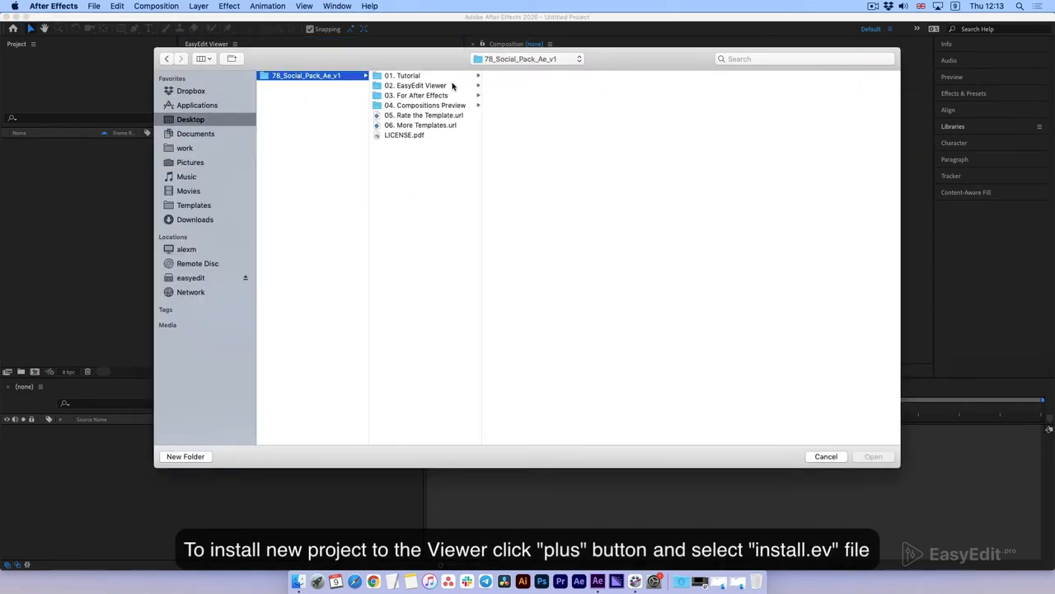
{"action": "left_click", "coordinate": [417, 94]}
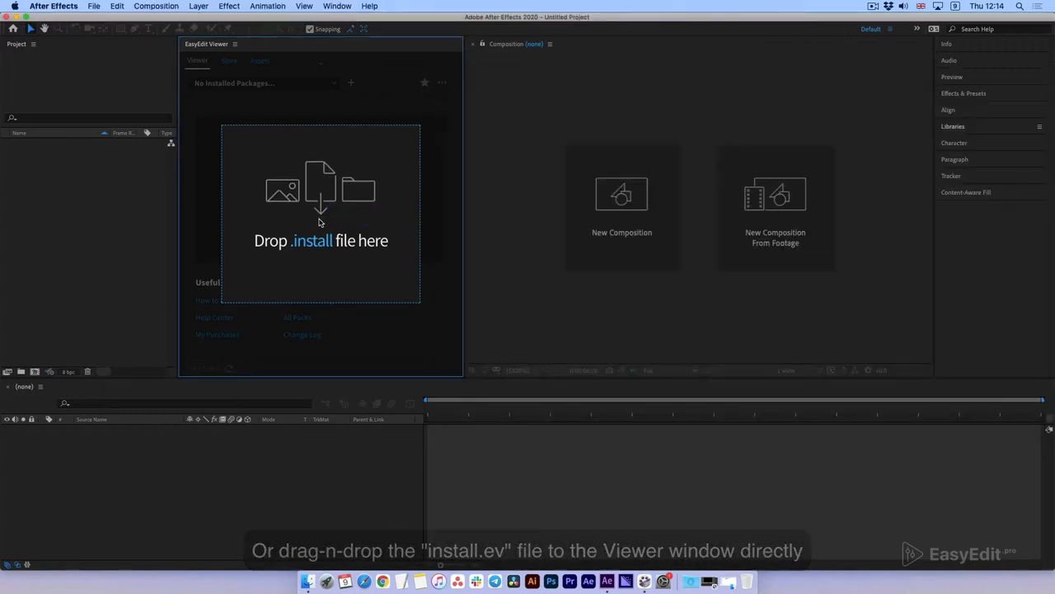
{"action": "type", "text": "myemail@mail.com"}
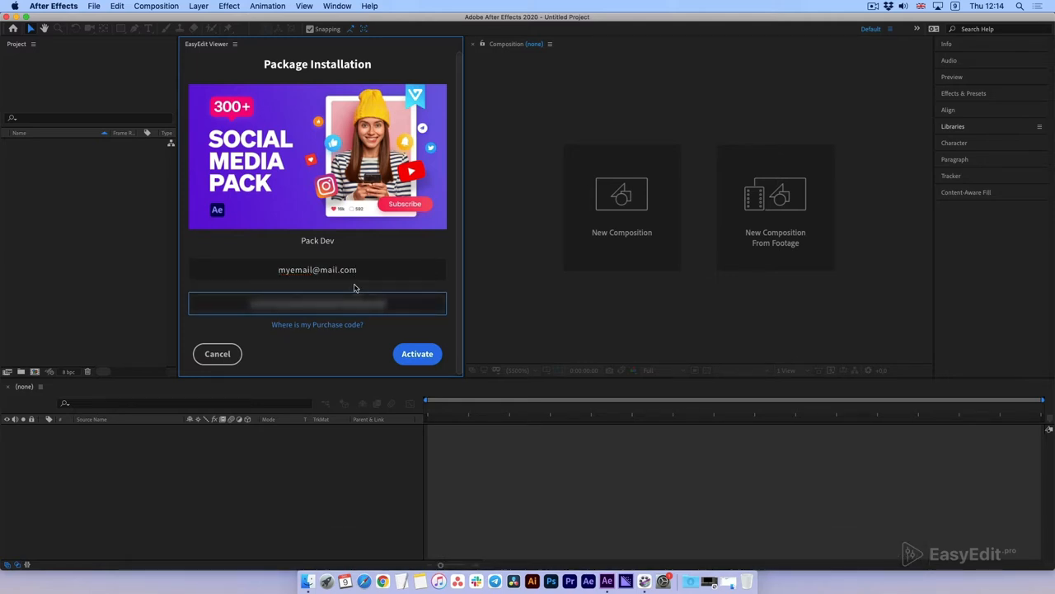
Activate the Social Pack and browse its Subscribes templates in the Viewer.
{"action": "left_click", "coordinate": [416, 353]}
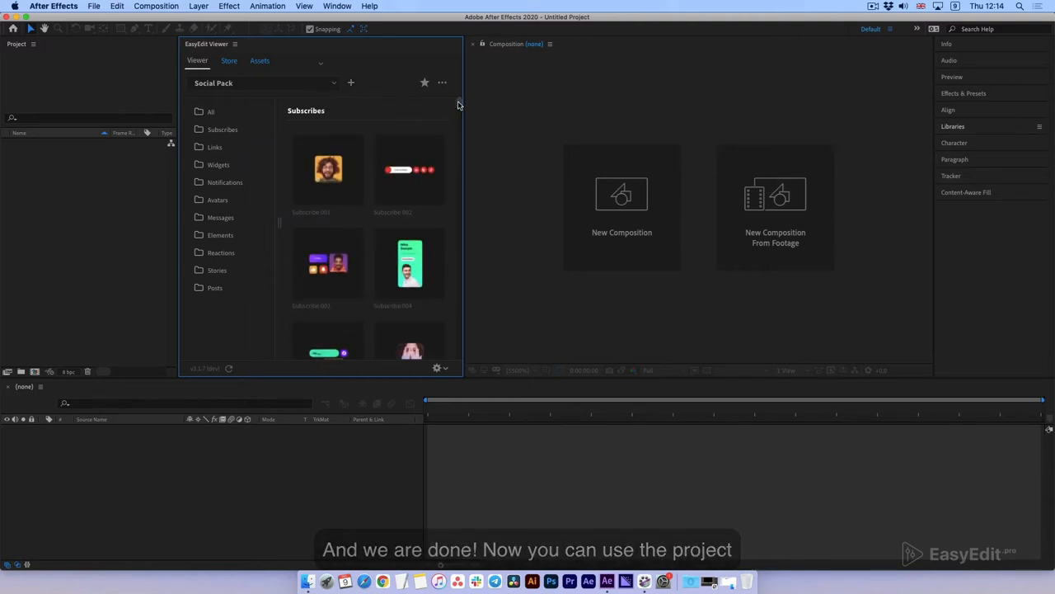
{"action": "scroll", "scroll_direction": "down", "scroll_amount": 3}
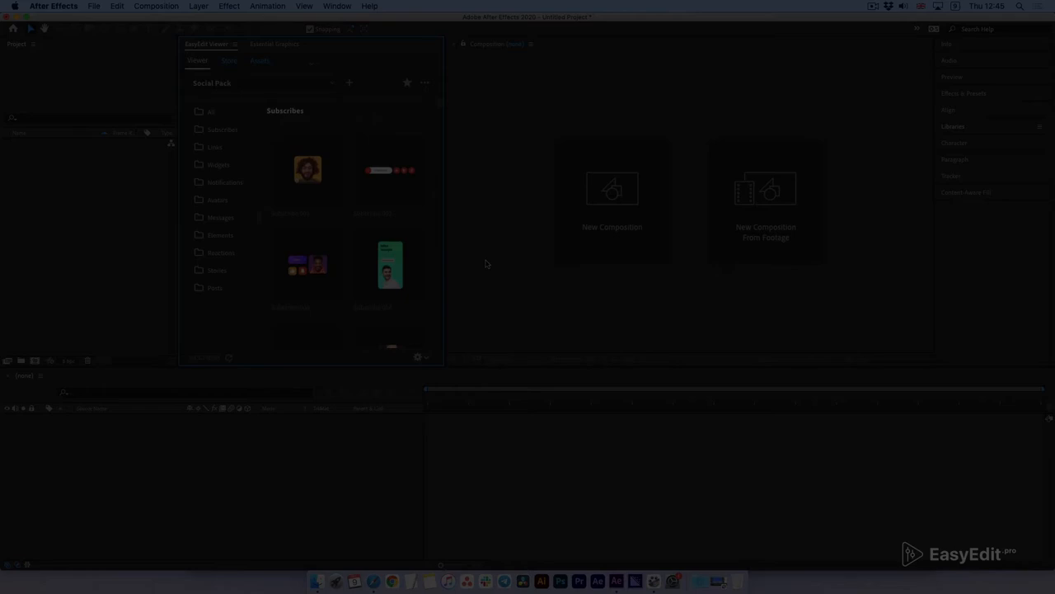
{"action": "left_click", "coordinate": [612, 198]}
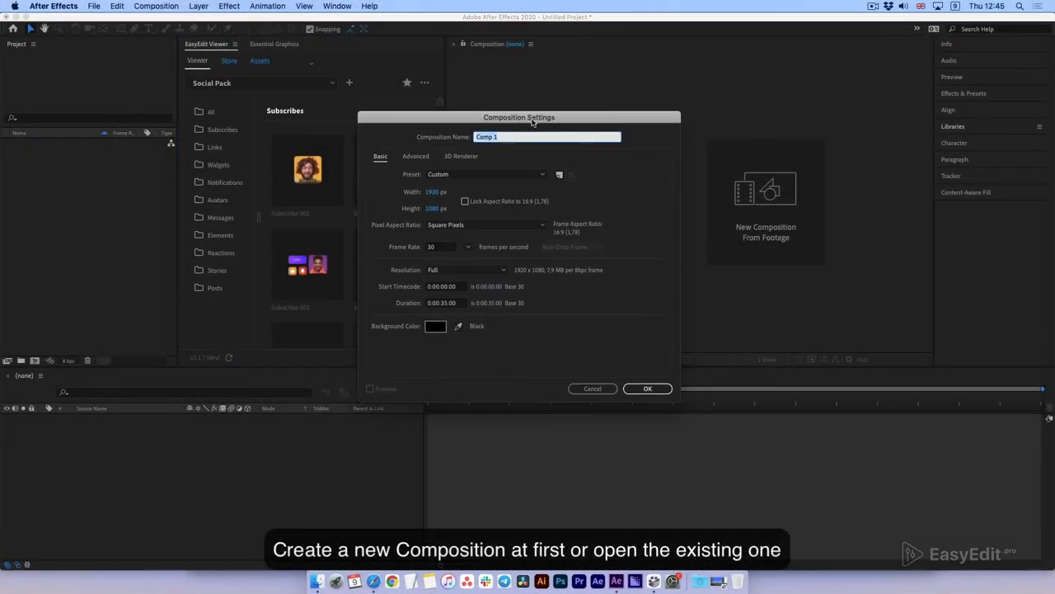
{"action": "left_click", "coordinate": [646, 389]}
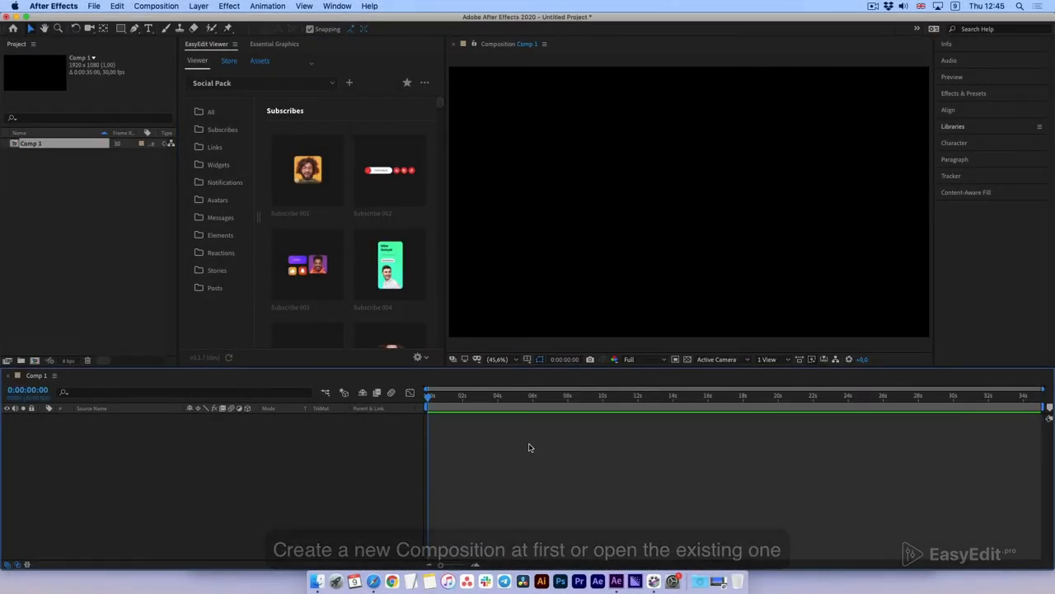
{"action": "scroll", "scroll_direction": "down", "scroll_amount": 3}
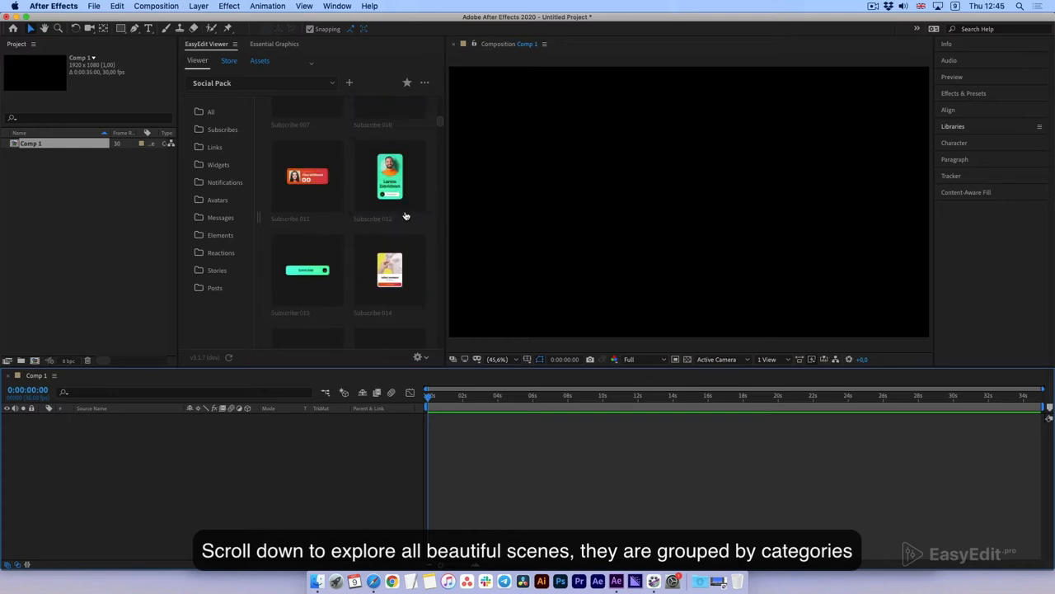
{"action": "mouse_move", "coordinate": [404, 185]}
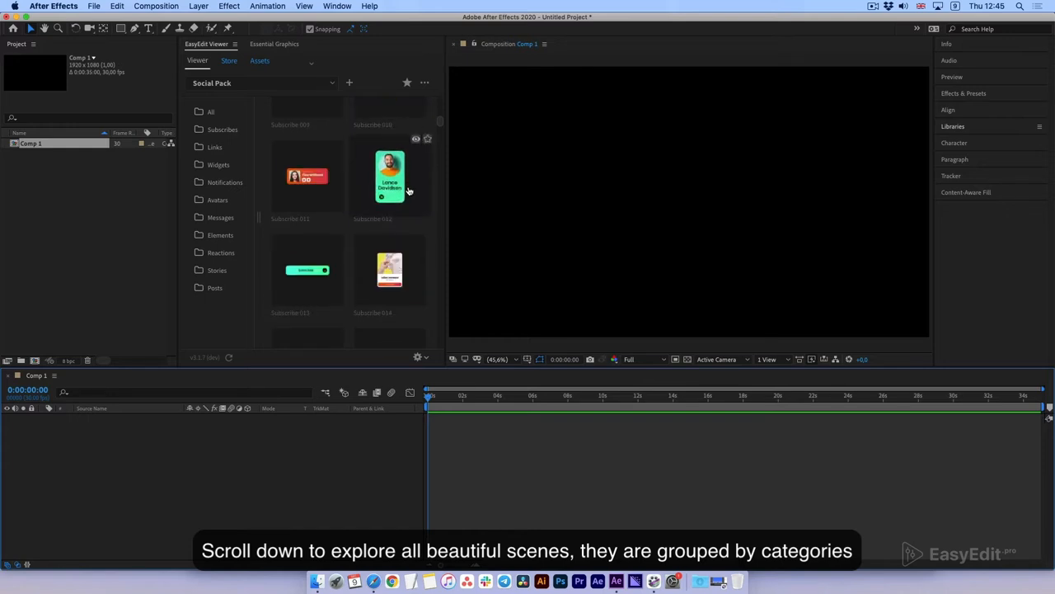
{"action": "scroll", "scroll_direction": "down", "scroll_amount": 3}
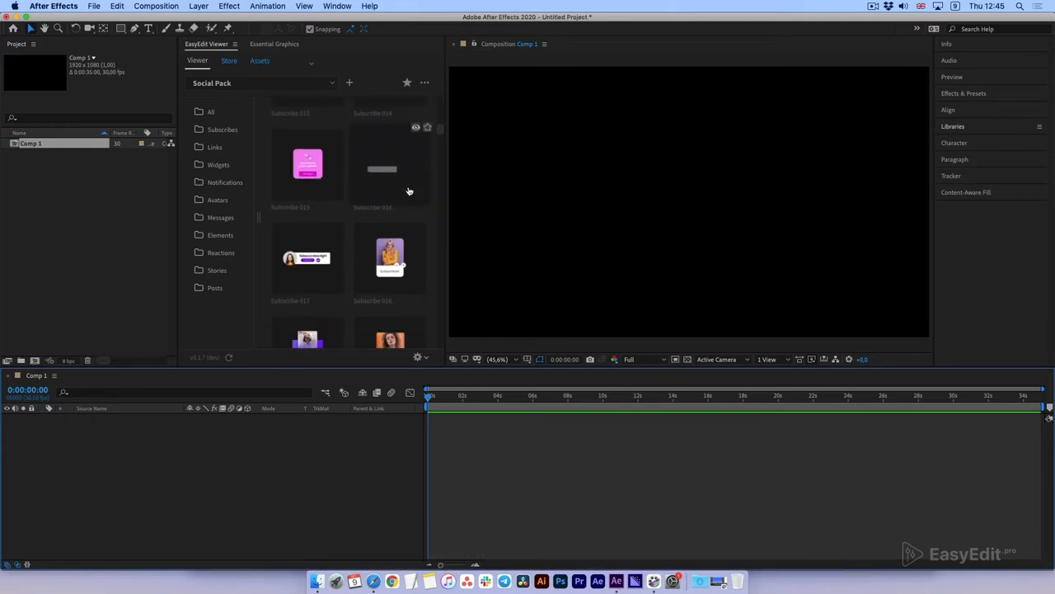
{"action": "scroll", "scroll_direction": "down", "scroll_amount": 3}
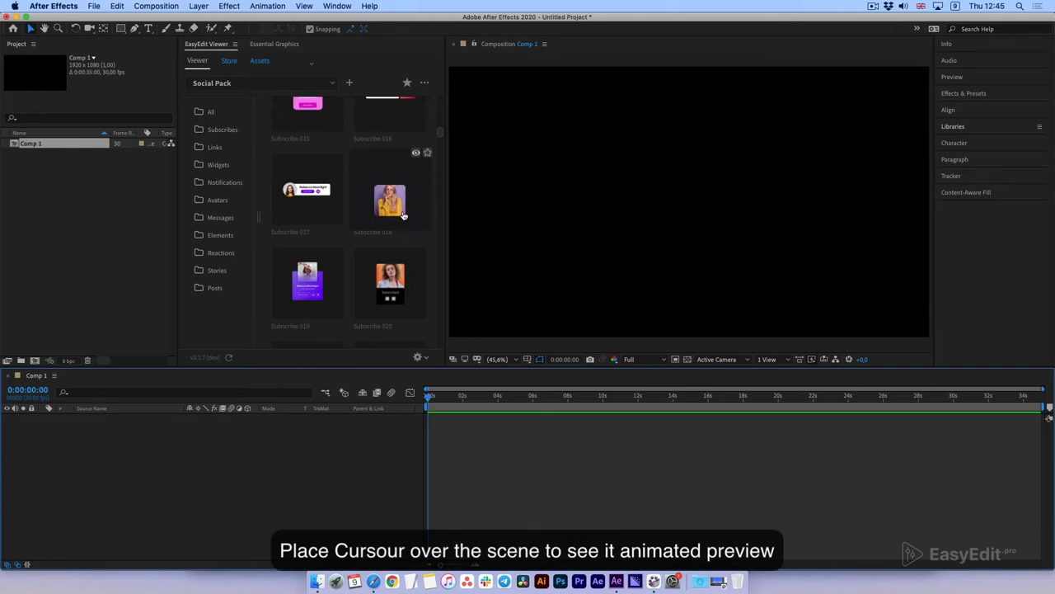
{"action": "mouse_move", "coordinate": [307, 289]}
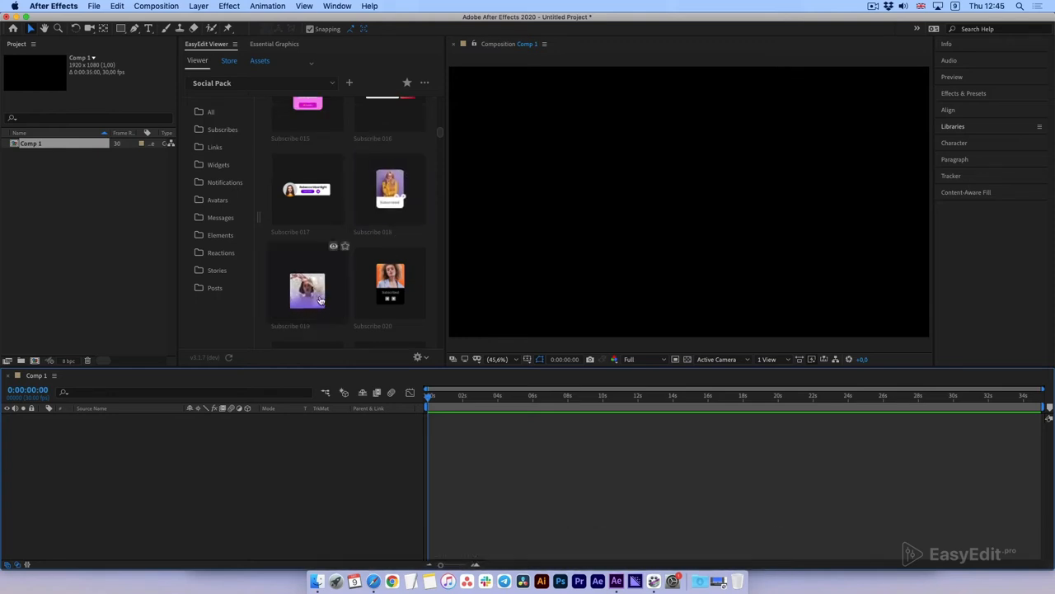
Add the Subscribe_039 scene to Comp 1 and check its animation timing markers.
{"action": "left_click", "coordinate": [307, 290]}
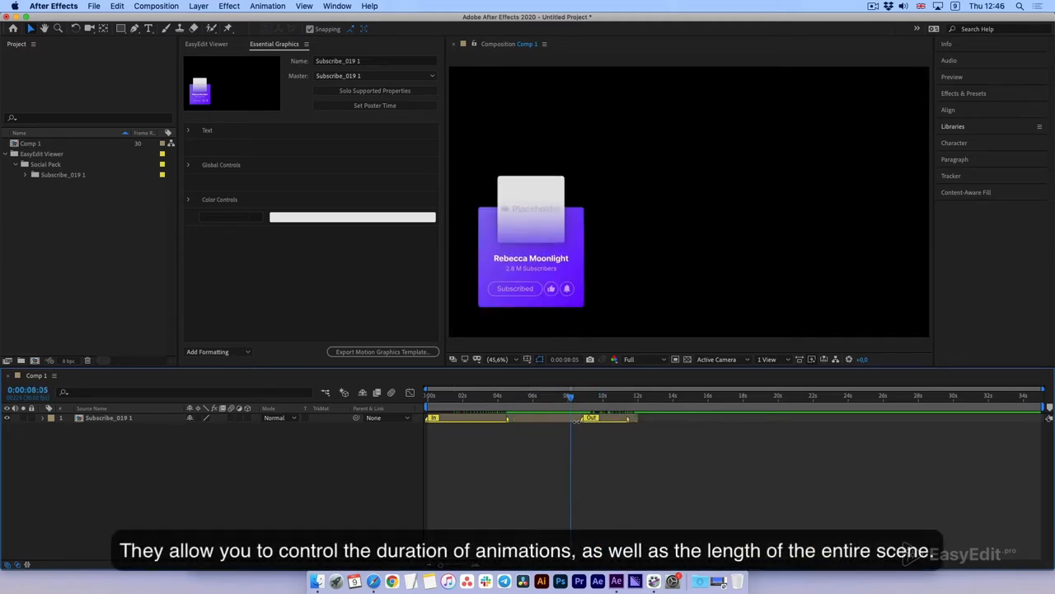
{"action": "left_click", "coordinate": [108, 417]}
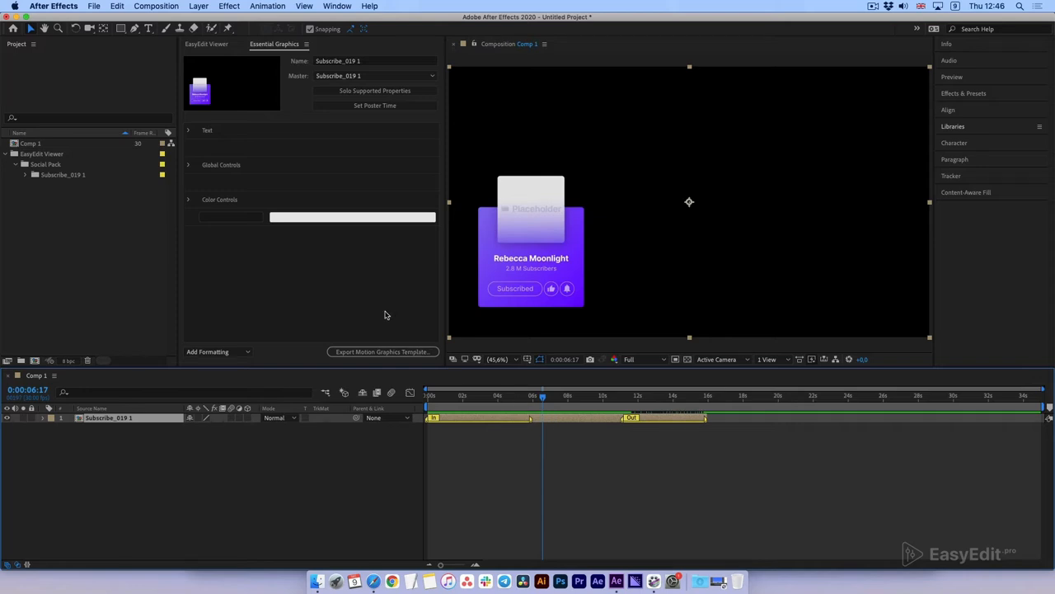
{"action": "left_click", "coordinate": [336, 7]}
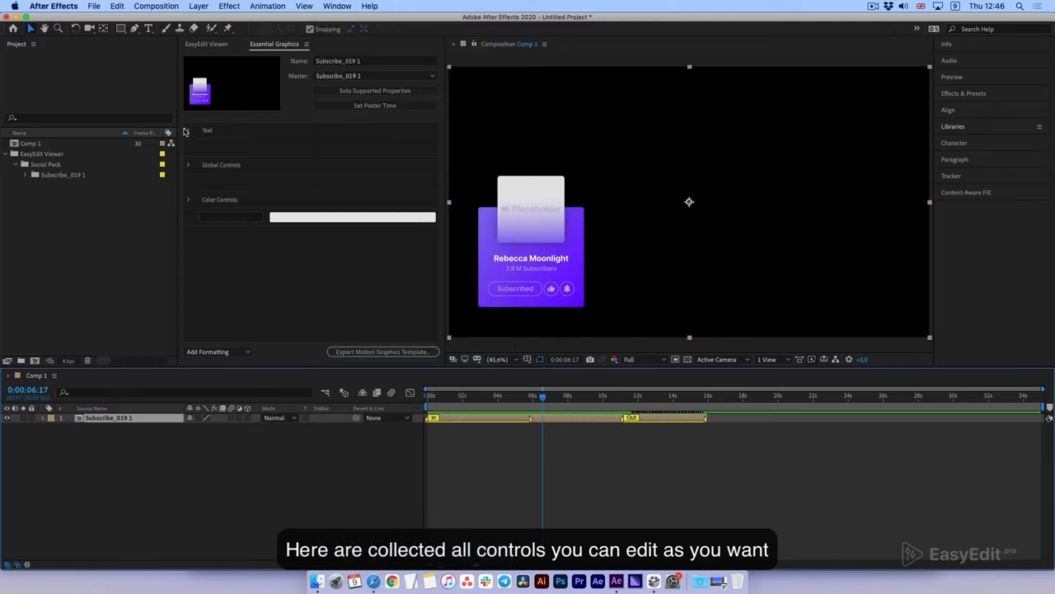
Set Text 01 to 'Any Text Here' in a bold font at size 45.
{"action": "left_click", "coordinate": [188, 130]}
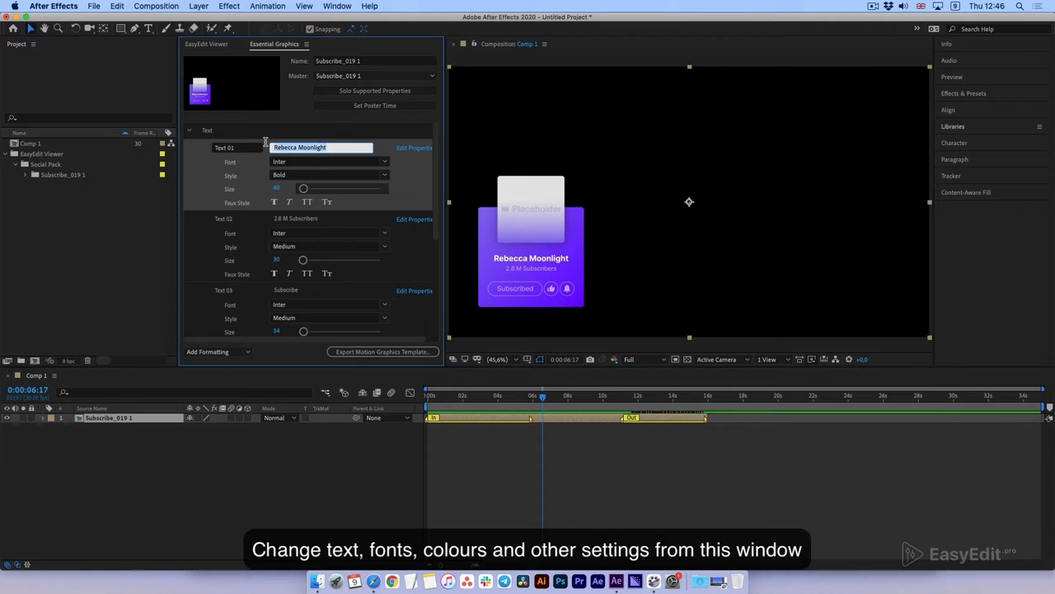
{"action": "type", "text": "Any Text Here"}
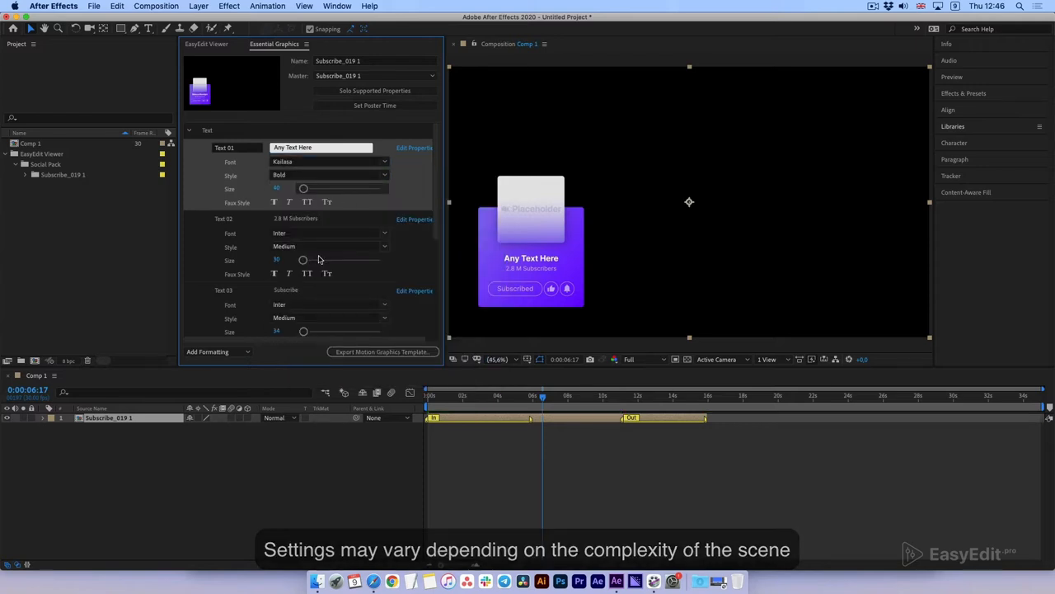
{"action": "left_click", "coordinate": [279, 188]}
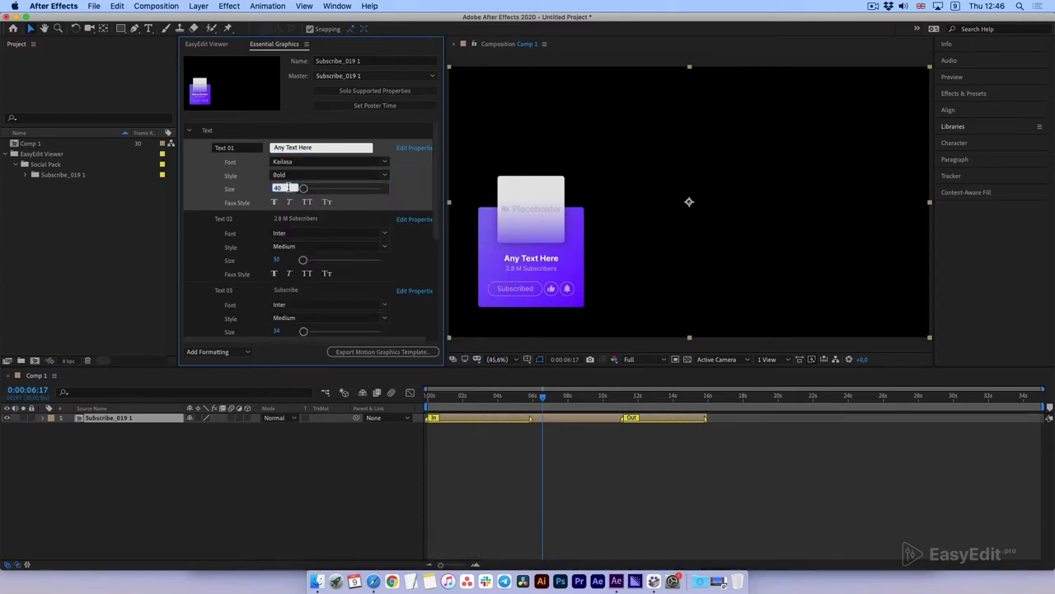
{"action": "type", "text": "45"}
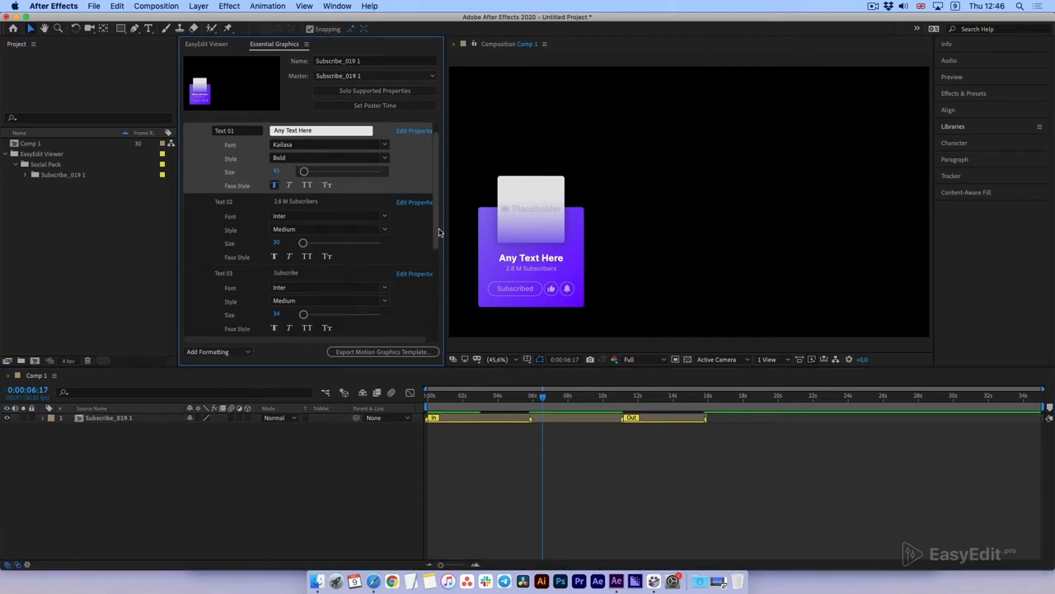
Set BG End to blue, BG Start to pink and the C2 accent to green.
{"action": "left_click", "coordinate": [283, 306]}
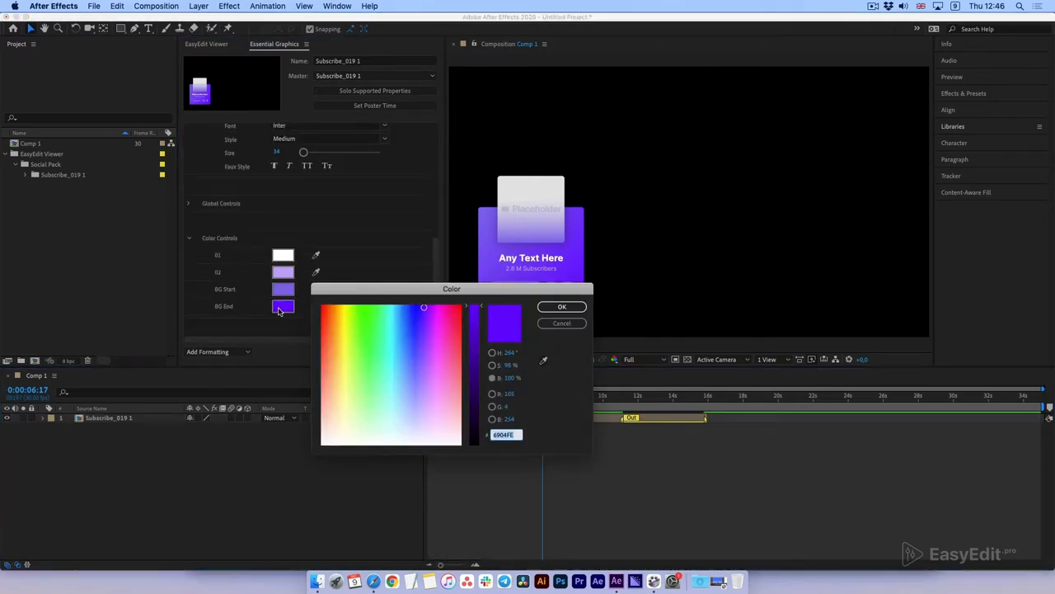
{"action": "left_click", "coordinate": [404, 317]}
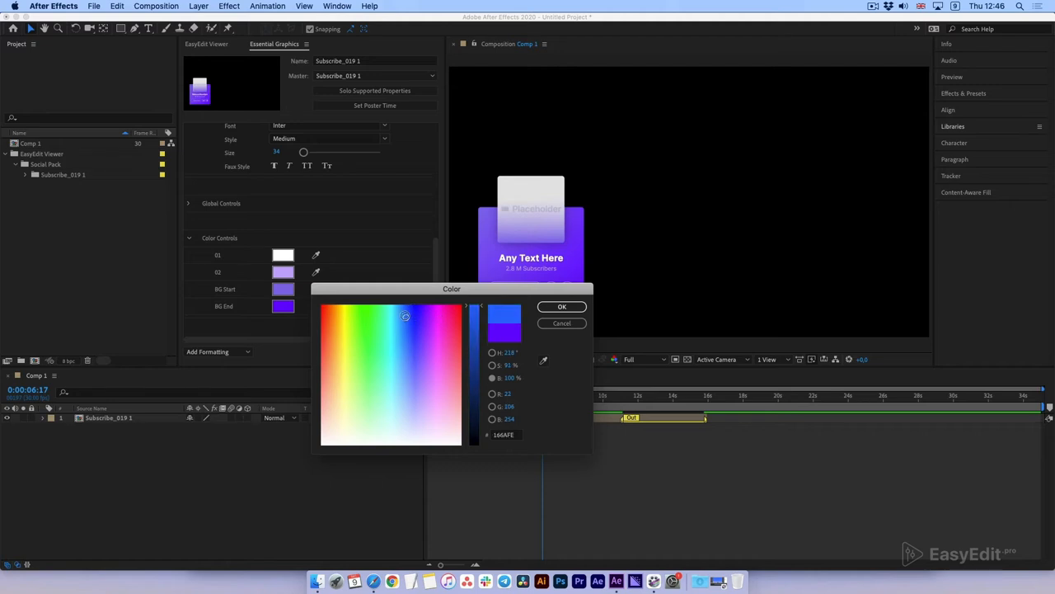
{"action": "left_click", "coordinate": [419, 369]}
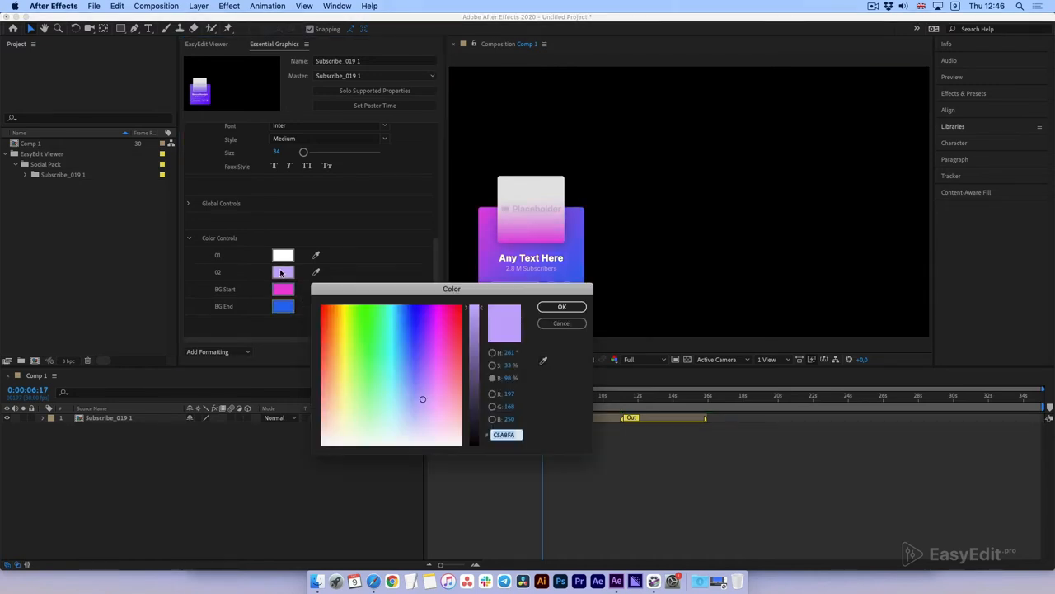
{"action": "left_click", "coordinate": [560, 305]}
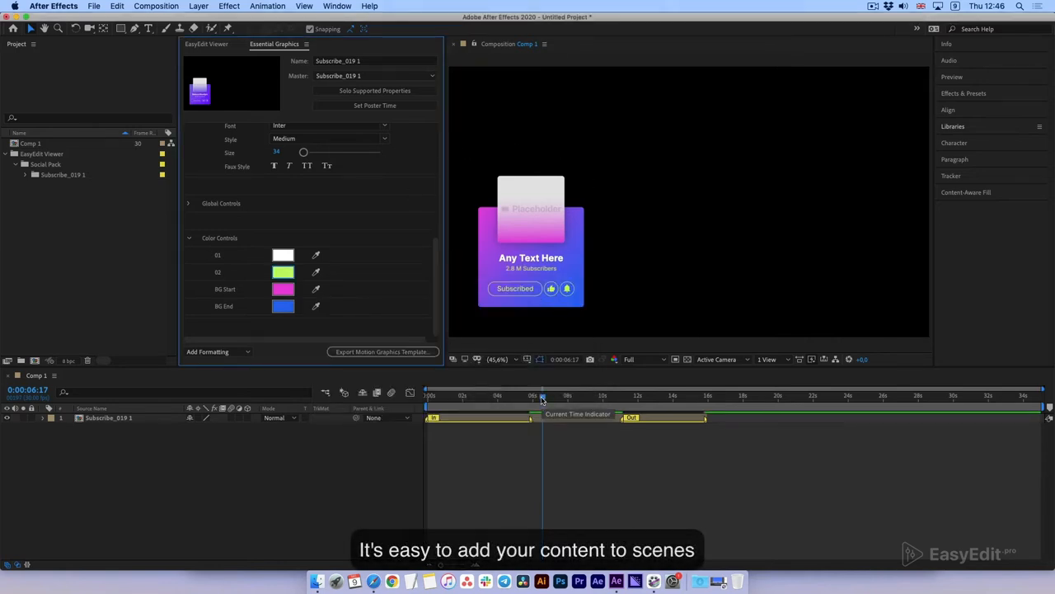
Enter the Placeholder pre-comp, import the portrait photo and place it inside.
{"action": "double_click", "coordinate": [109, 417]}
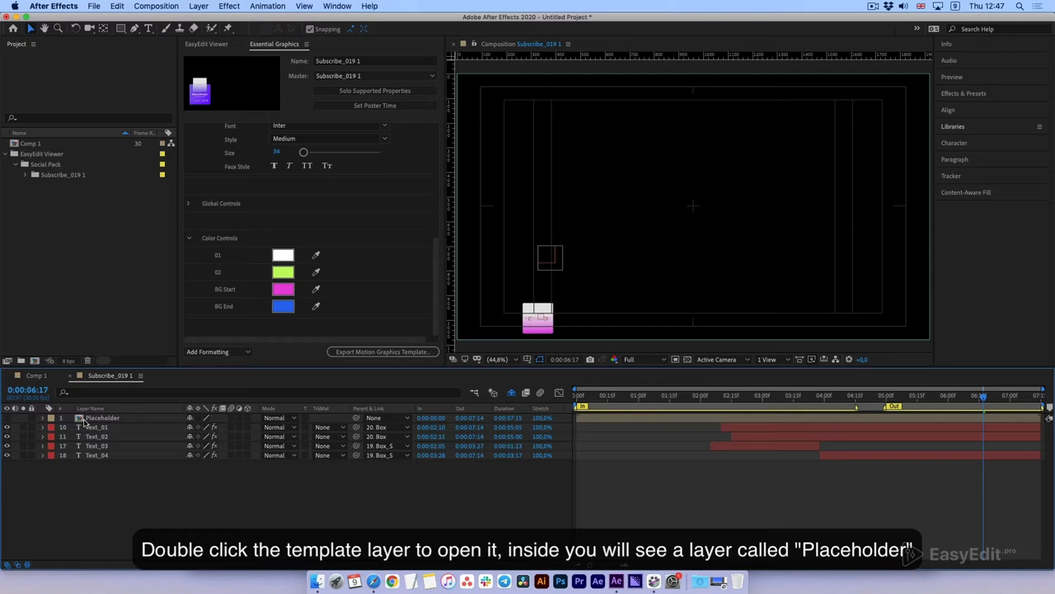
{"action": "double_click", "coordinate": [102, 419]}
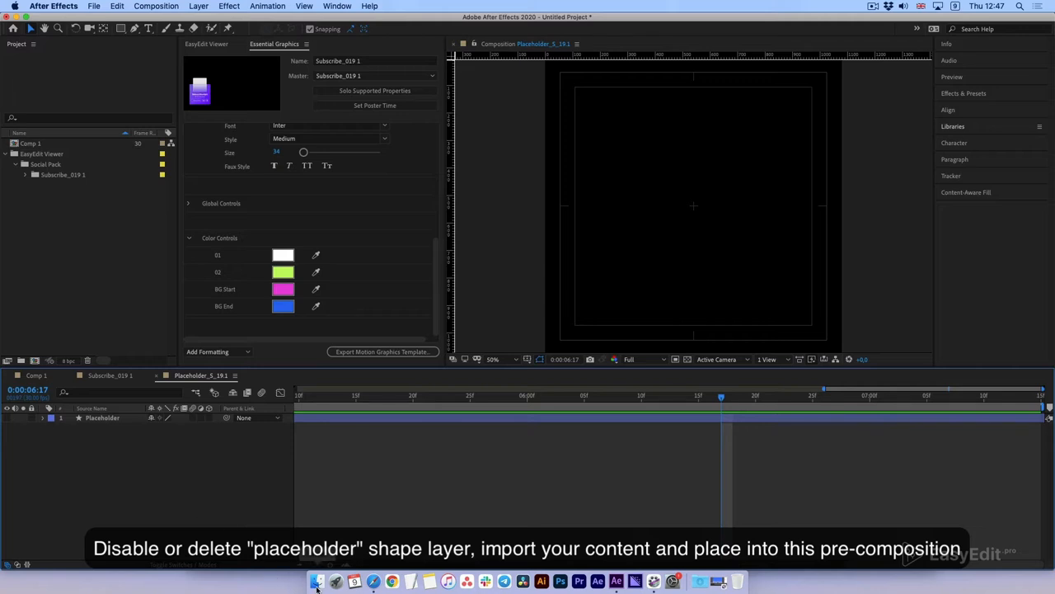
{"action": "left_click", "coordinate": [317, 580]}
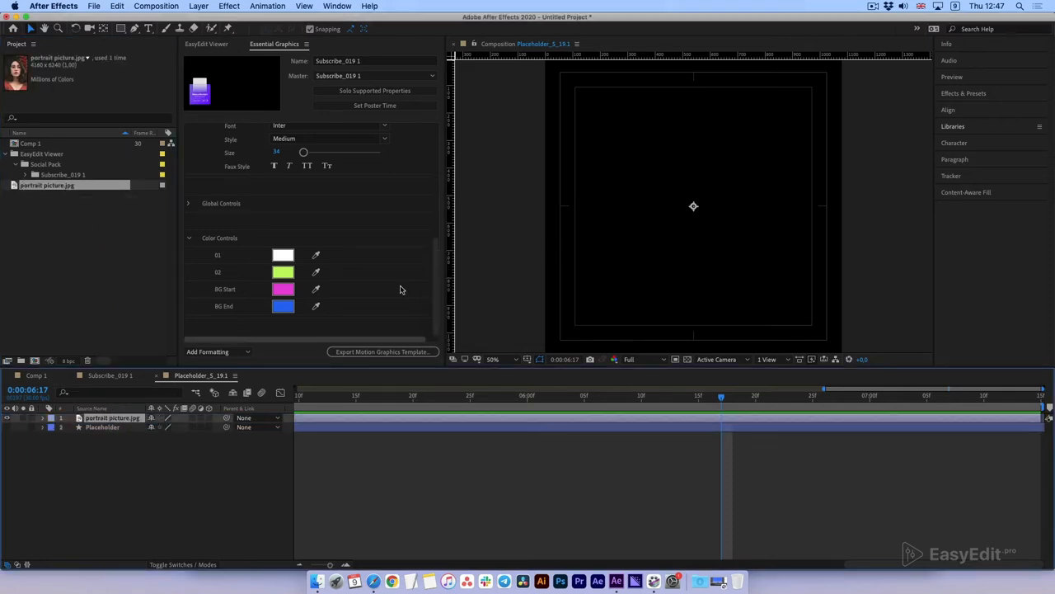
{"action": "left_click", "coordinate": [641, 396]}
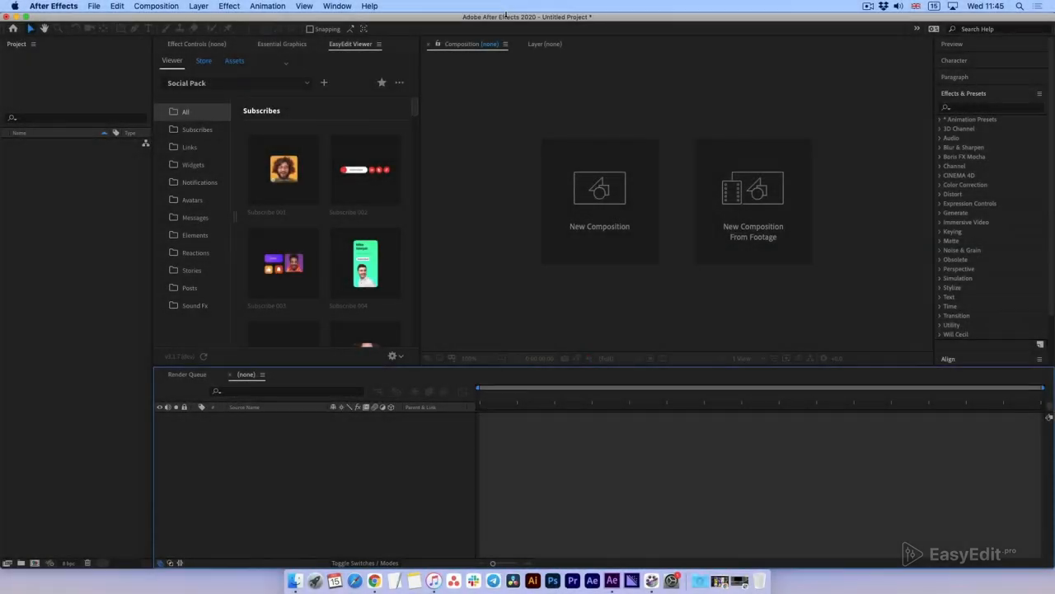
Create a 1080×1920, 15-second Comp 1 and add the Story_002 New Track story from Stories.
{"action": "left_click", "coordinate": [191, 270]}
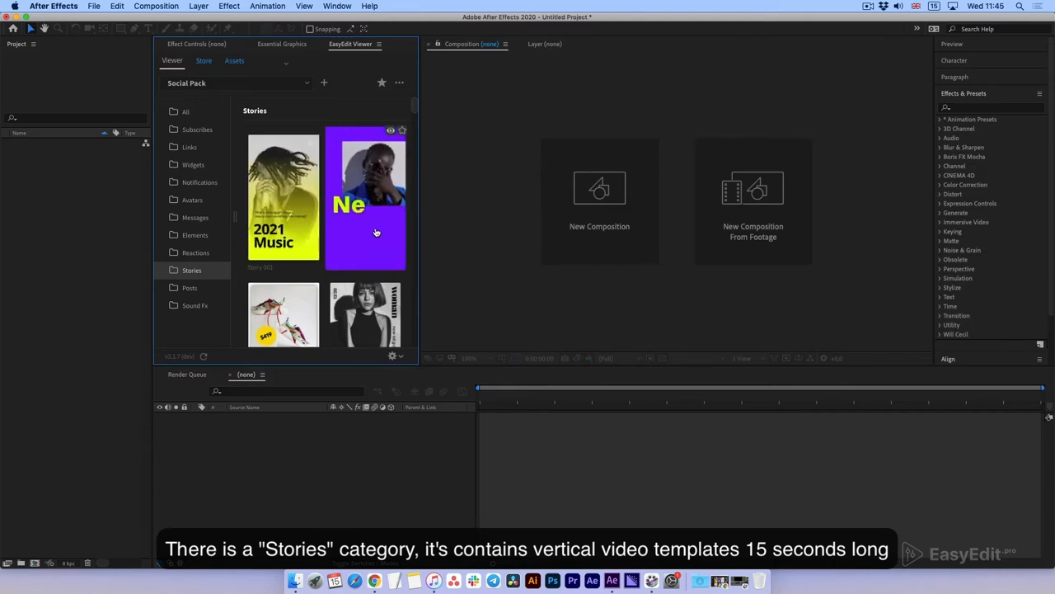
{"action": "left_click", "coordinate": [600, 188]}
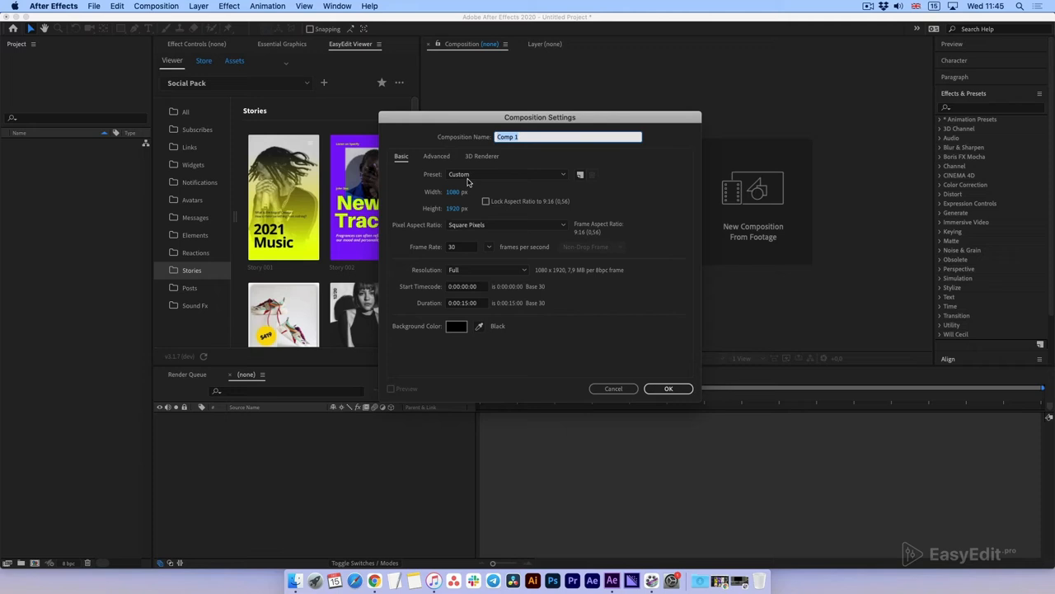
{"action": "left_click", "coordinate": [455, 208]}
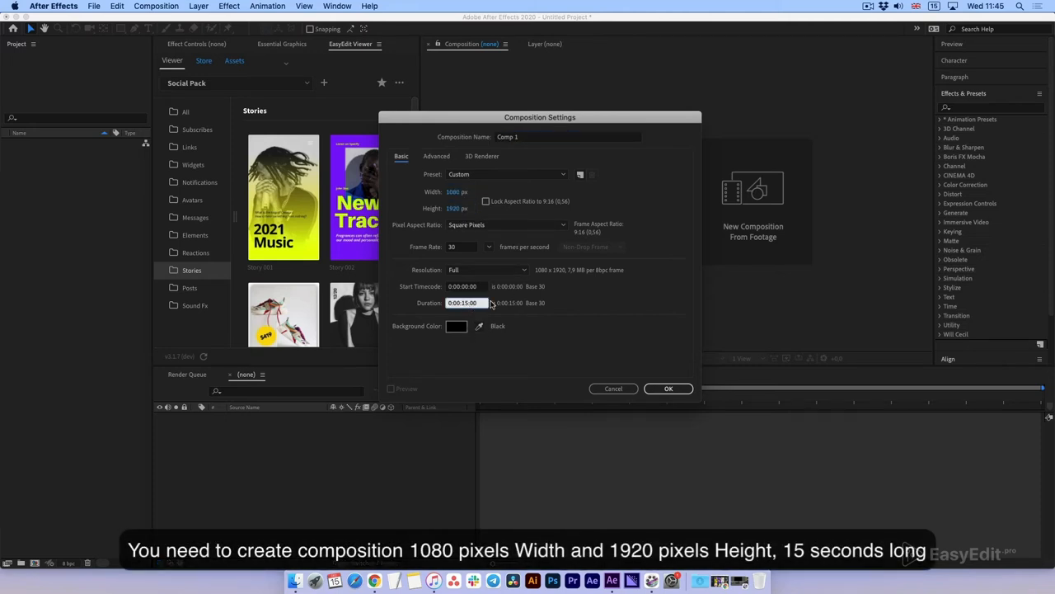
{"action": "left_click", "coordinate": [669, 389]}
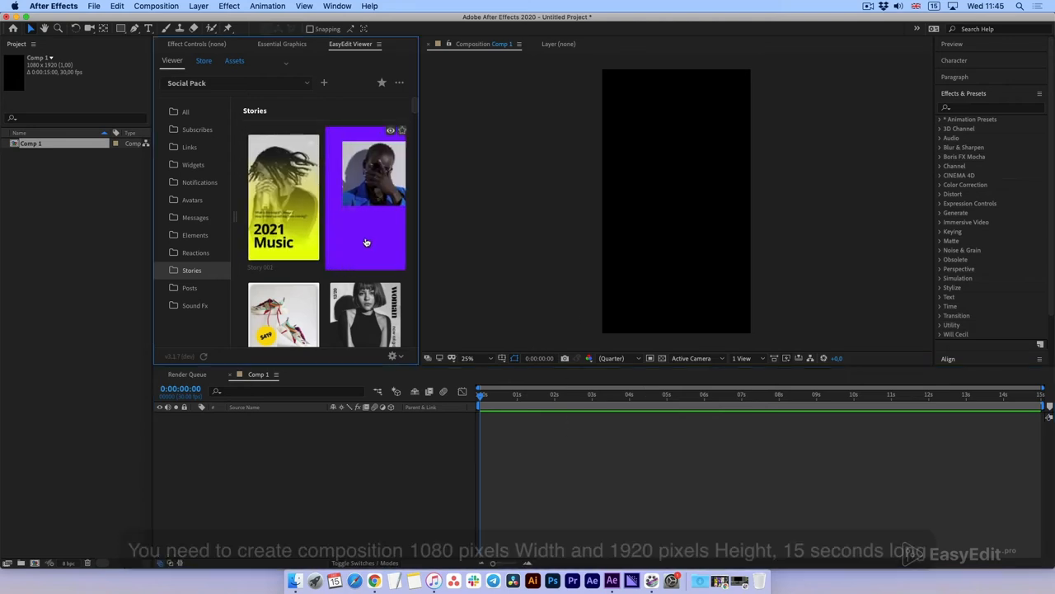
{"action": "left_click", "coordinate": [366, 198]}
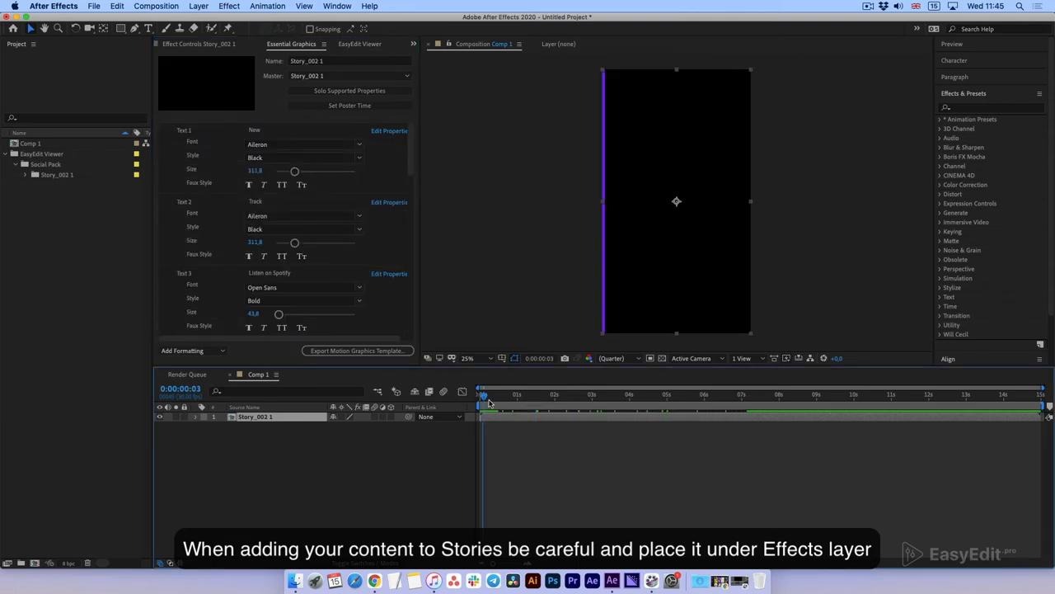
Enter Story_002 1 and open its IMG_1 image placeholder for the photo.
{"action": "left_click_drag", "start_coordinate": [481, 396], "coordinate": [690, 396]}
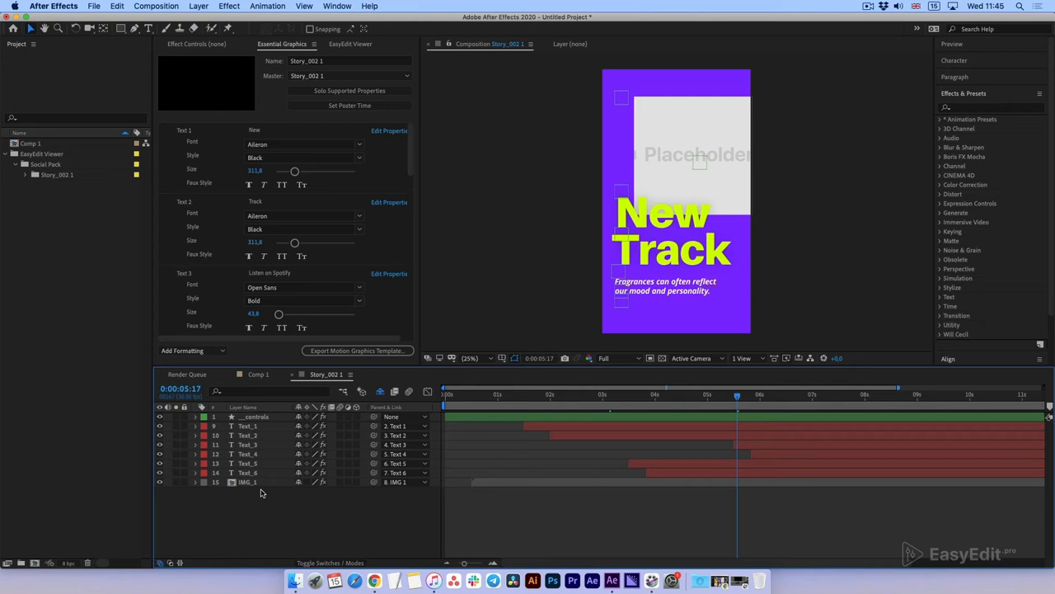
{"action": "left_click", "coordinate": [247, 482]}
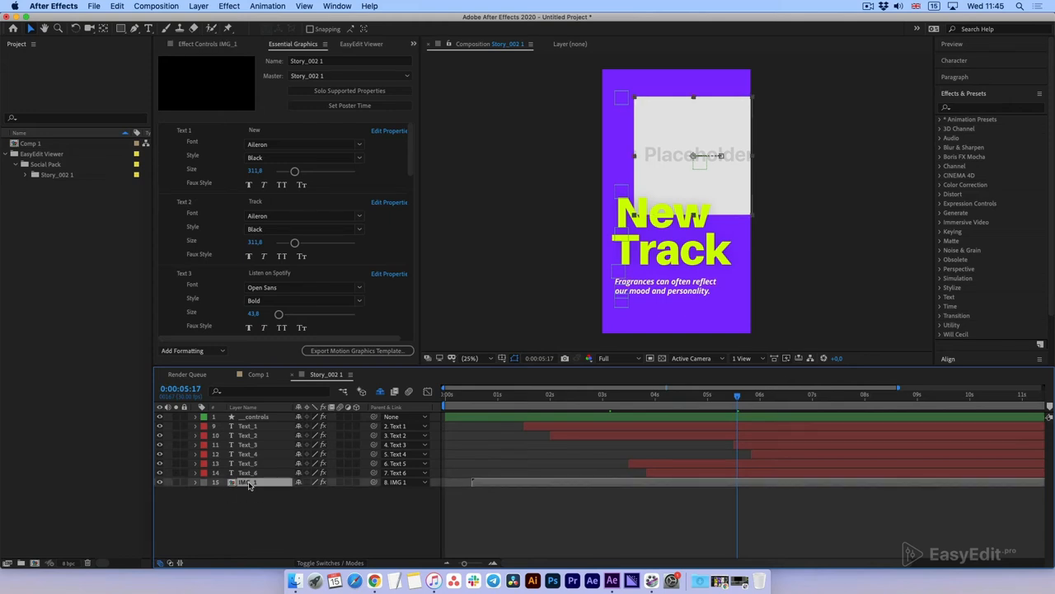
{"action": "double_click", "coordinate": [247, 482]}
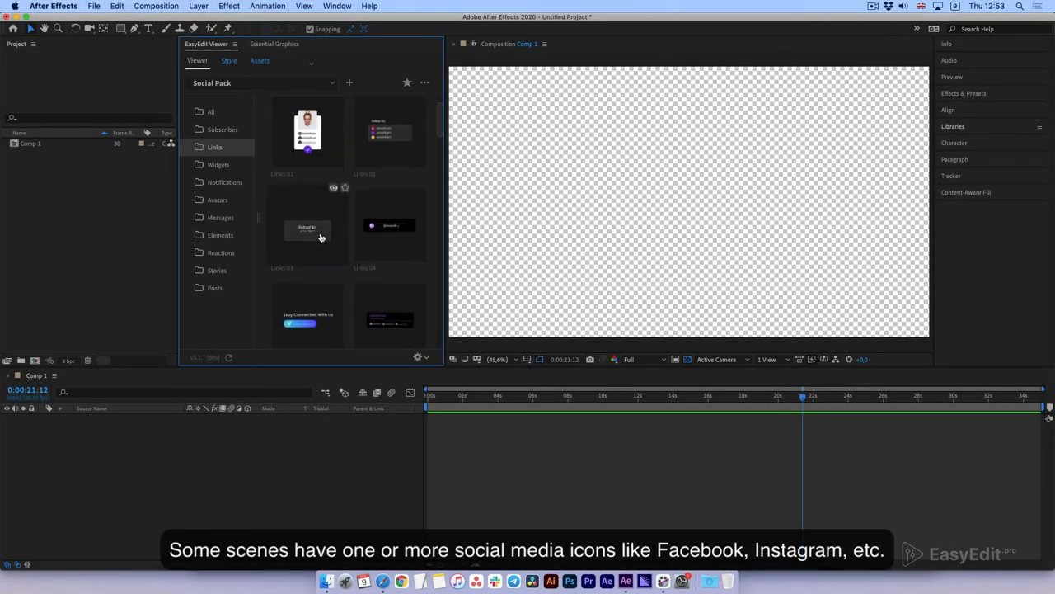
Import the Links_07 'Stay With Us' scene with three social icons into Comp 1.
{"action": "scroll", "scroll_direction": "down", "scroll_amount": 3}
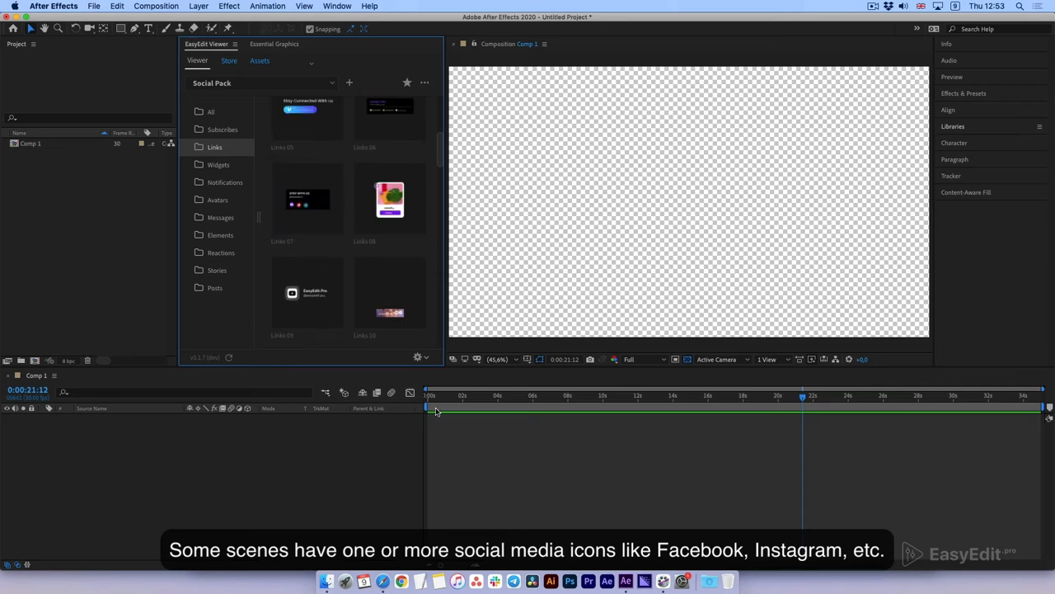
{"action": "double_click", "coordinate": [306, 205]}
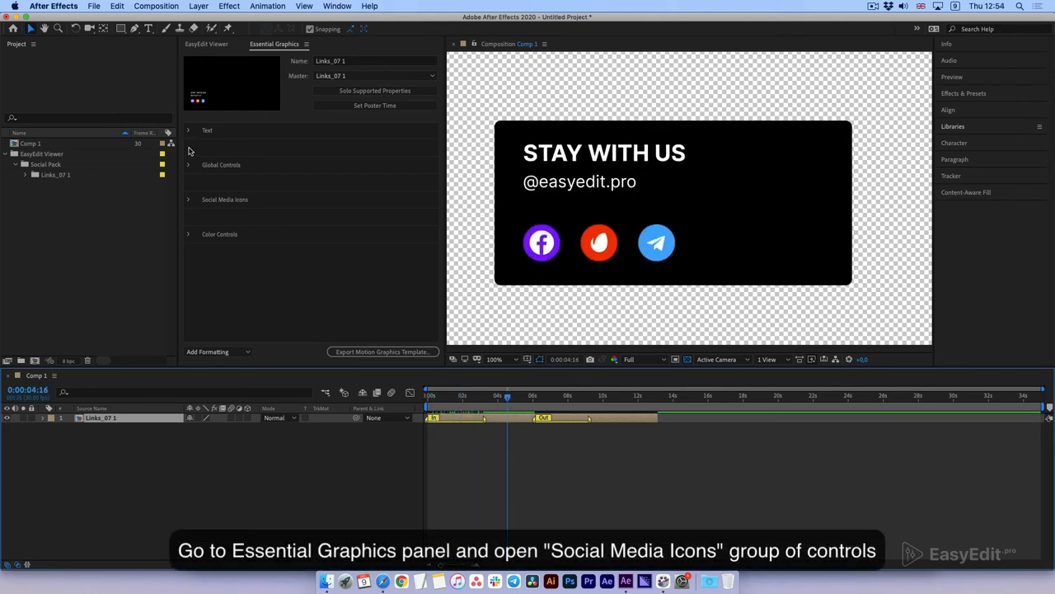
Set the S1, S2 and S3 icon sliders to Vine, Tumblr and SoundCloud.
{"action": "left_click", "coordinate": [188, 129]}
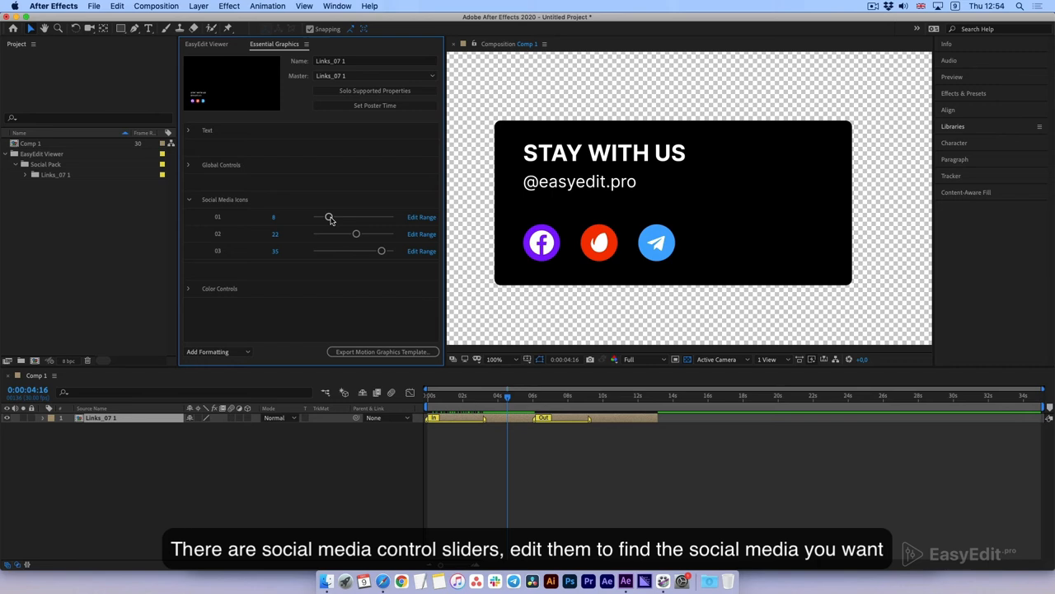
{"action": "left_click_drag", "start_coordinate": [330, 218], "coordinate": [347, 218]}
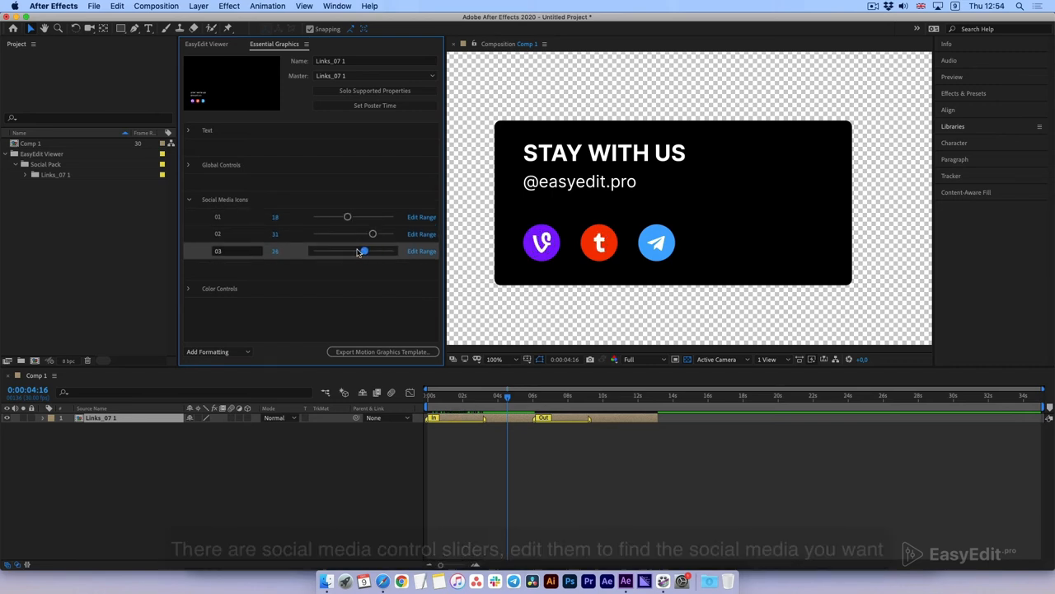
{"action": "left_click_drag", "start_coordinate": [363, 251], "coordinate": [338, 250]}
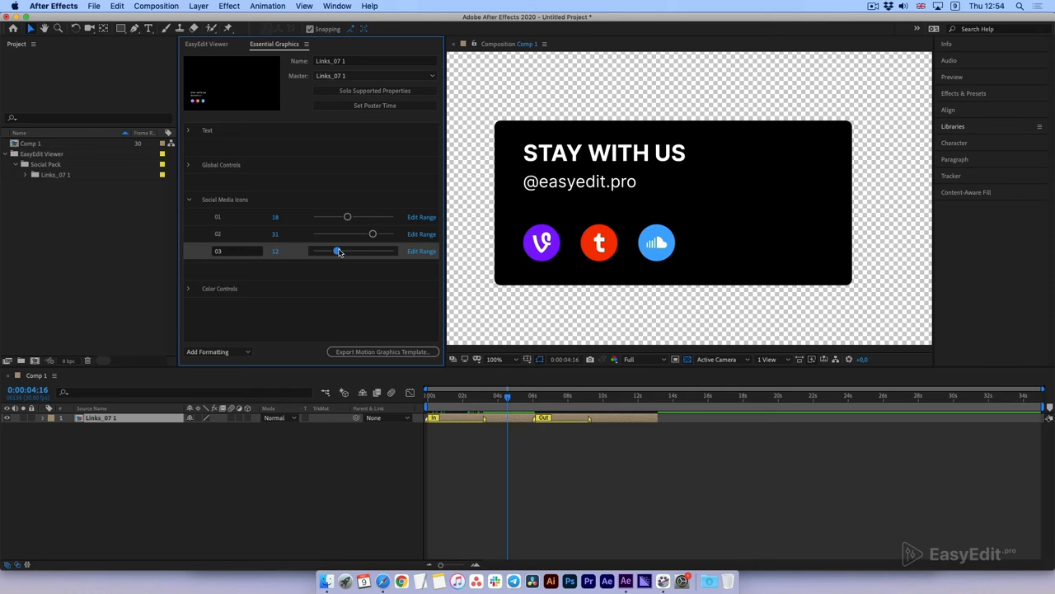
{"action": "left_click", "coordinate": [220, 287]}
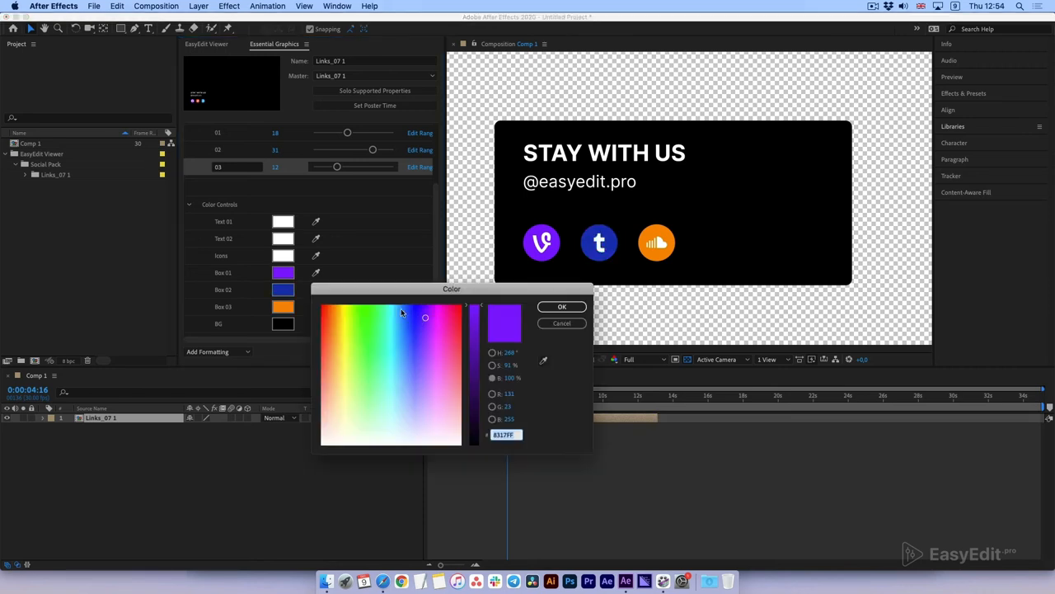
Recolour the Box 01 icon circle from purple to green and confirm.
{"action": "left_click", "coordinate": [413, 324]}
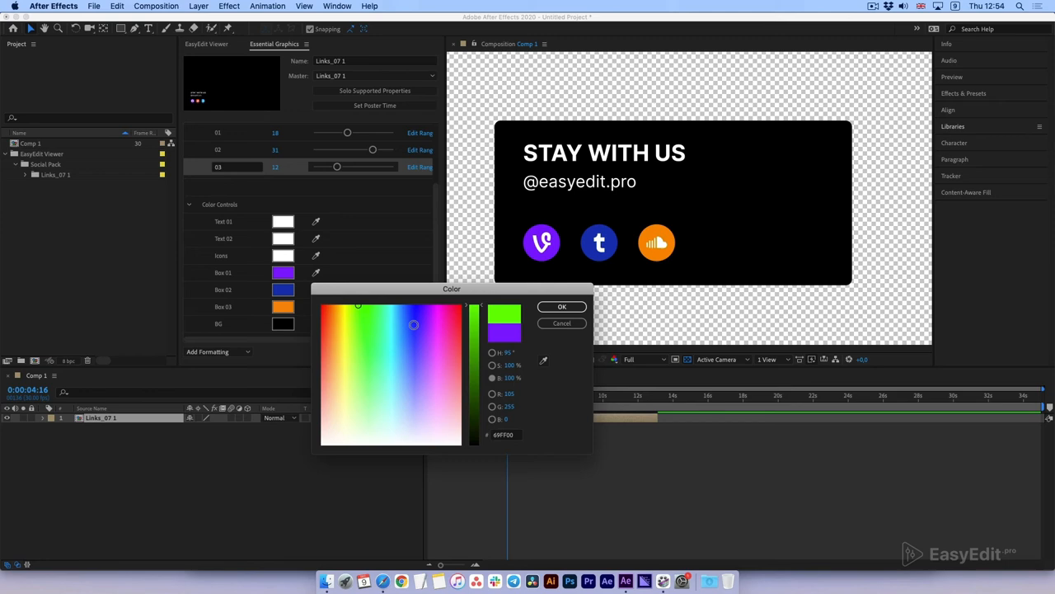
{"action": "left_click", "coordinate": [560, 305]}
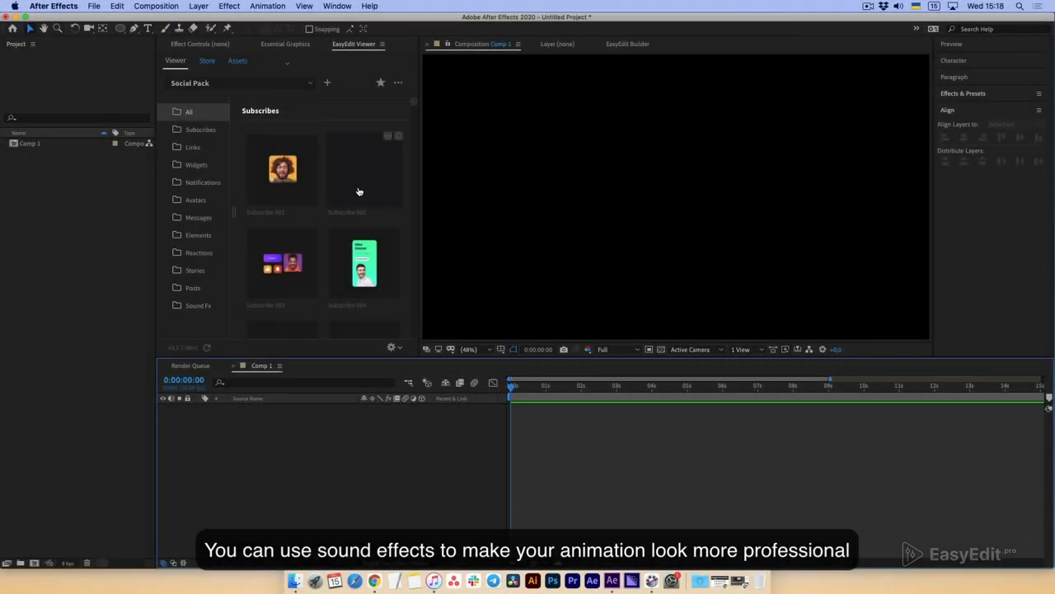
Add a Subscribed scene plus an opener sound effect, with the time indicator near the start.
{"action": "left_click", "coordinate": [359, 168]}
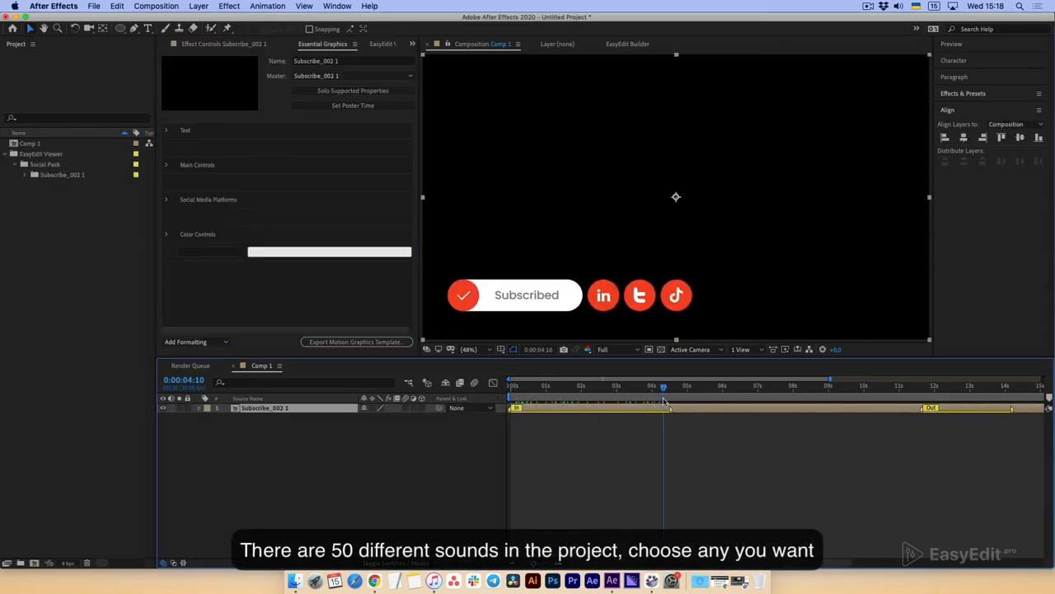
{"action": "left_click", "coordinate": [360, 43]}
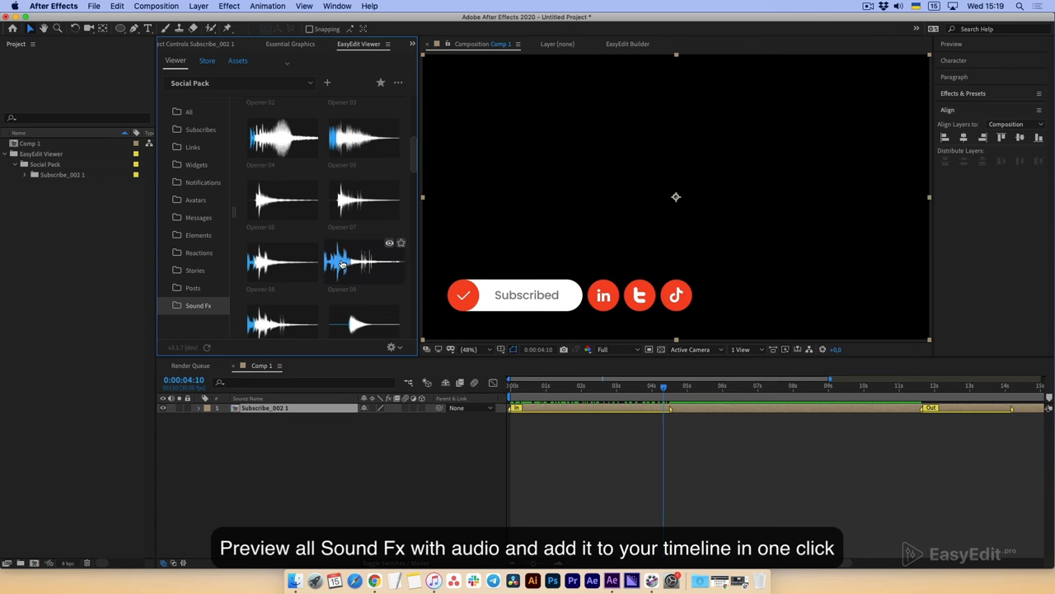
{"action": "left_click", "coordinate": [364, 261]}
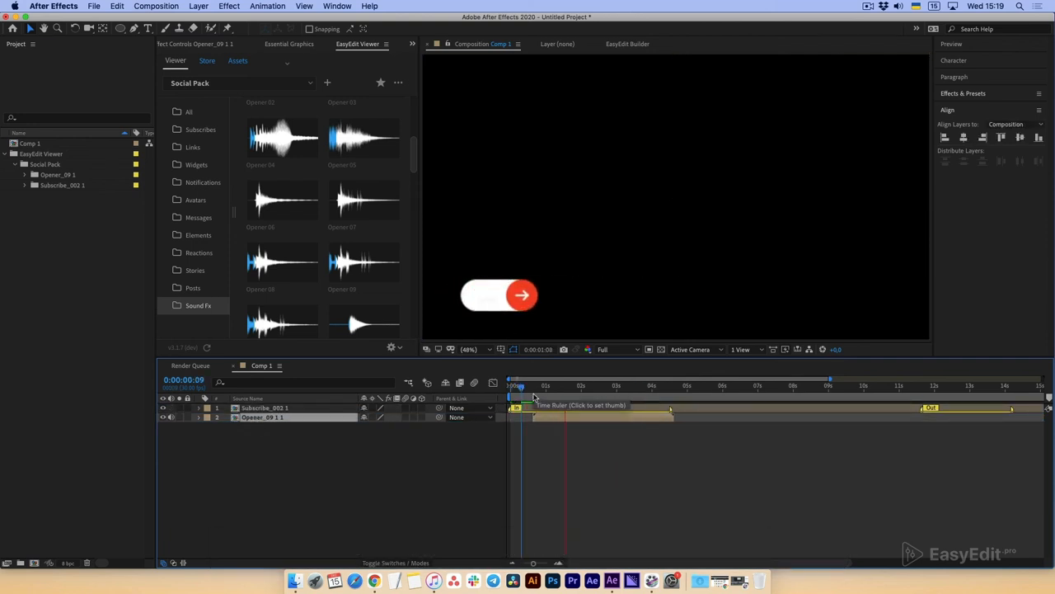
{"action": "left_click", "coordinate": [544, 385]}
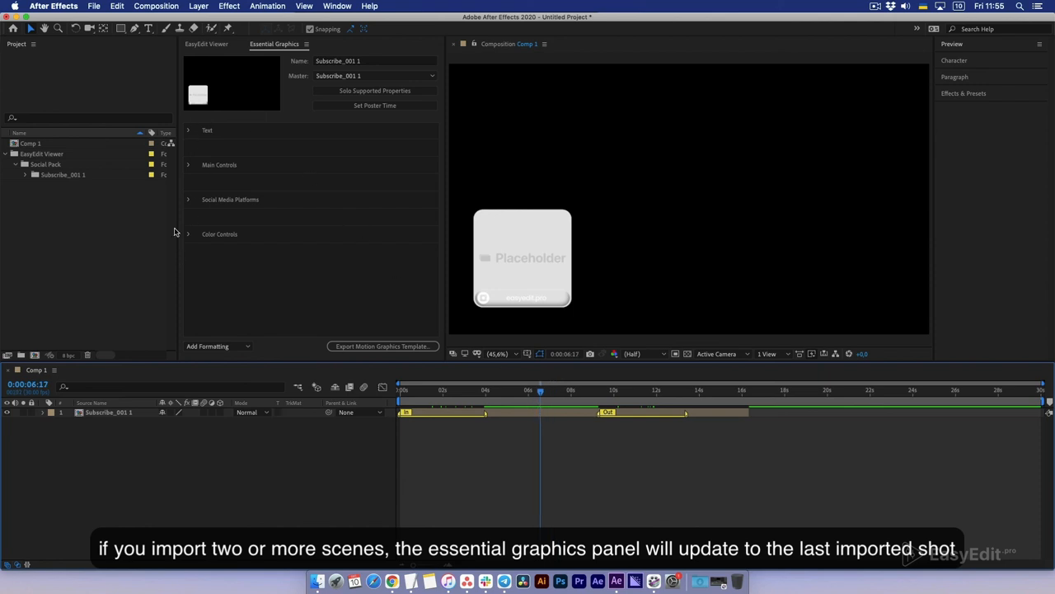
Import Subscribe_002, then load Subscribe_001 1's editable properties in Essential Graphics.
{"action": "left_click", "coordinate": [205, 43]}
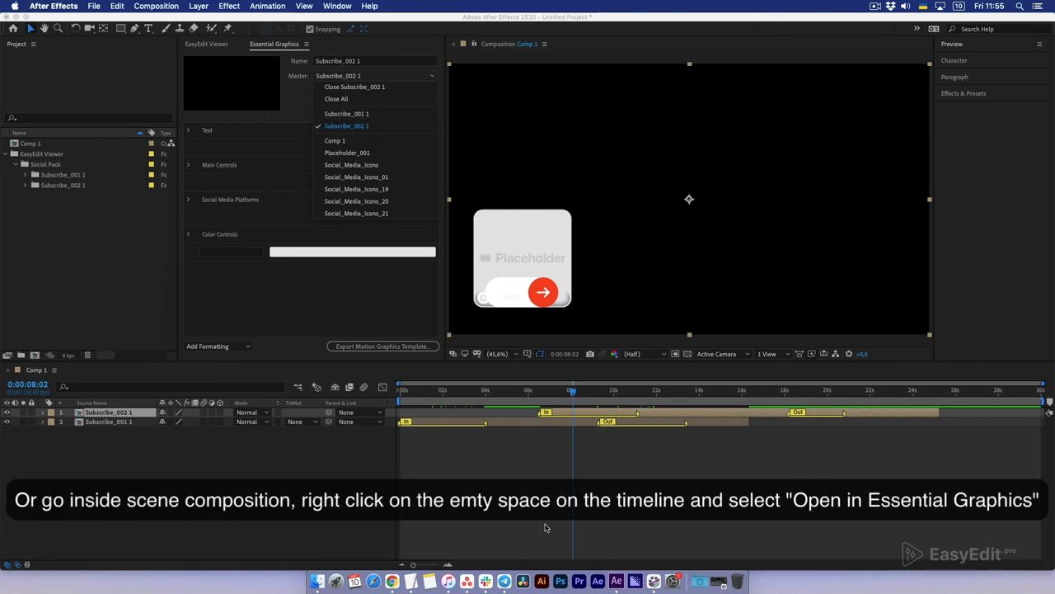
{"action": "left_click", "coordinate": [346, 112]}
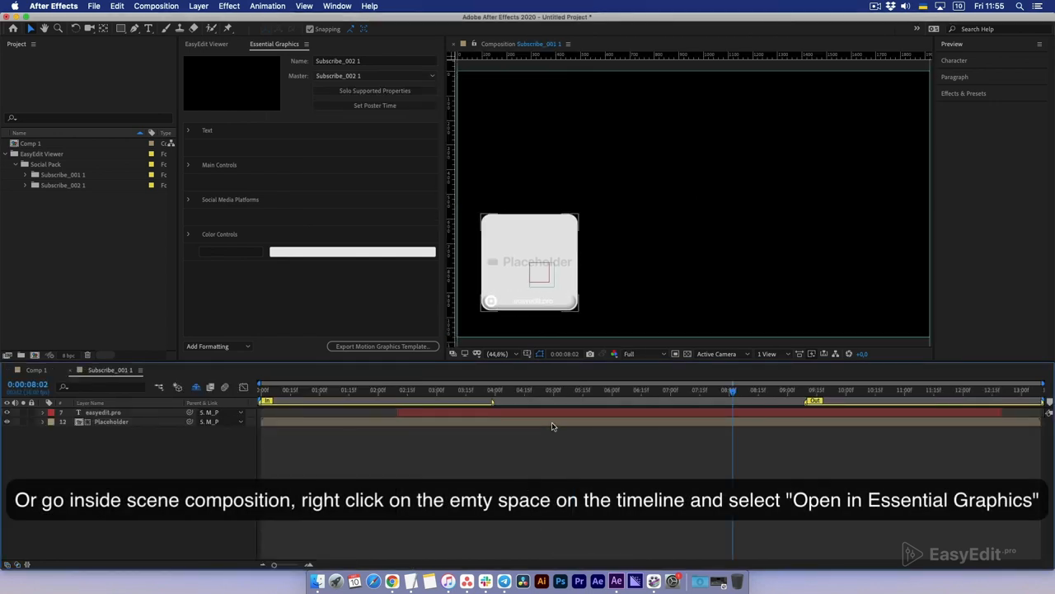
{"action": "right_click", "coordinate": [553, 425]}
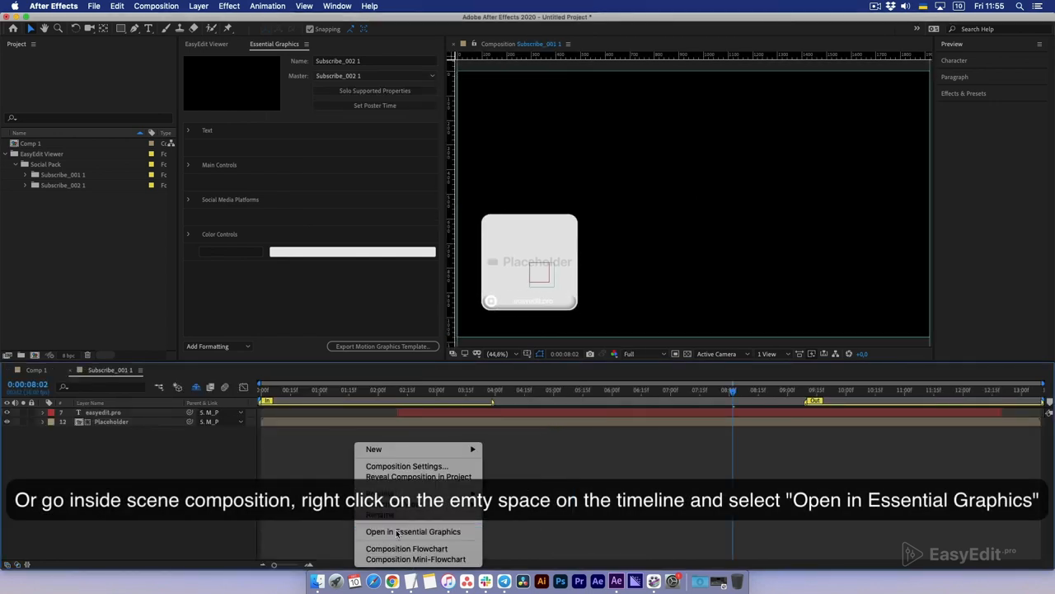
{"action": "left_click", "coordinate": [413, 531]}
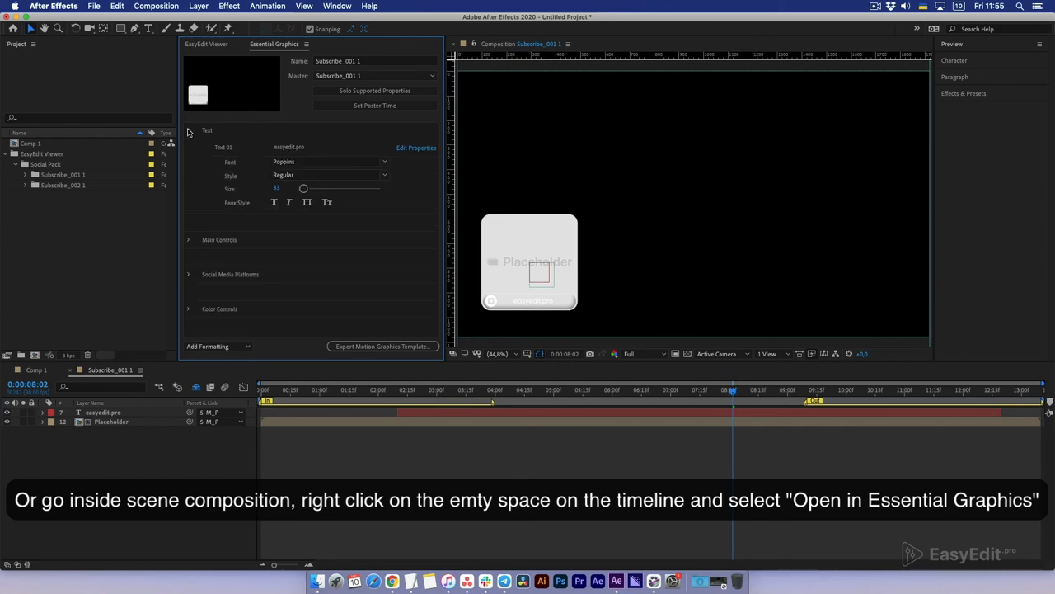